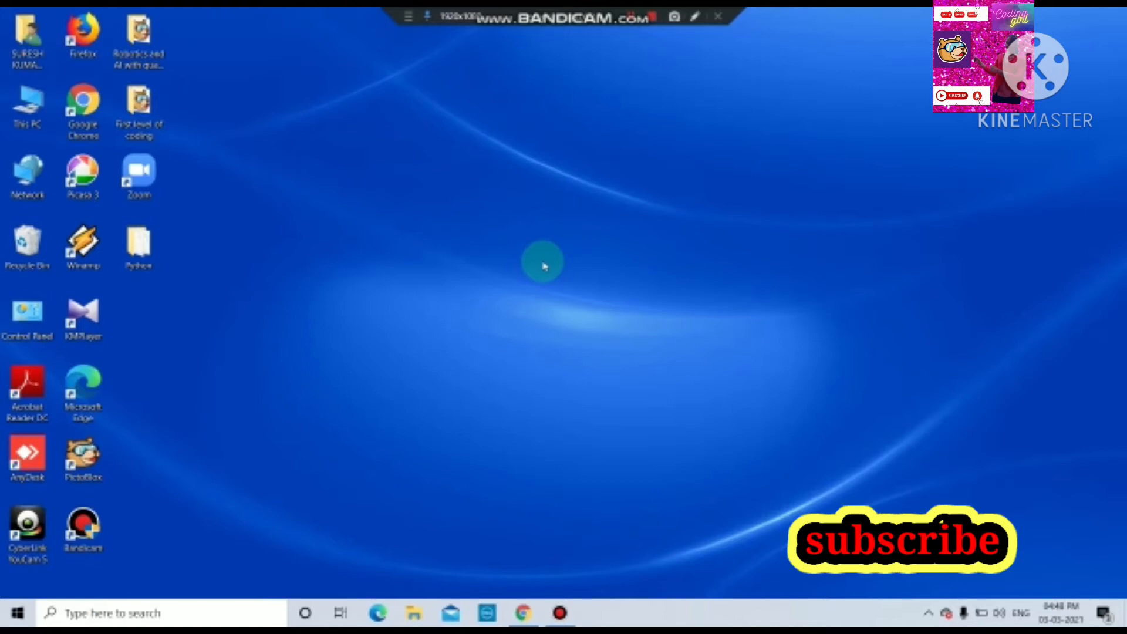
Launch PictoBlox from its desktop shortcut.
{"action": "left_click", "coordinate": [83, 459]}
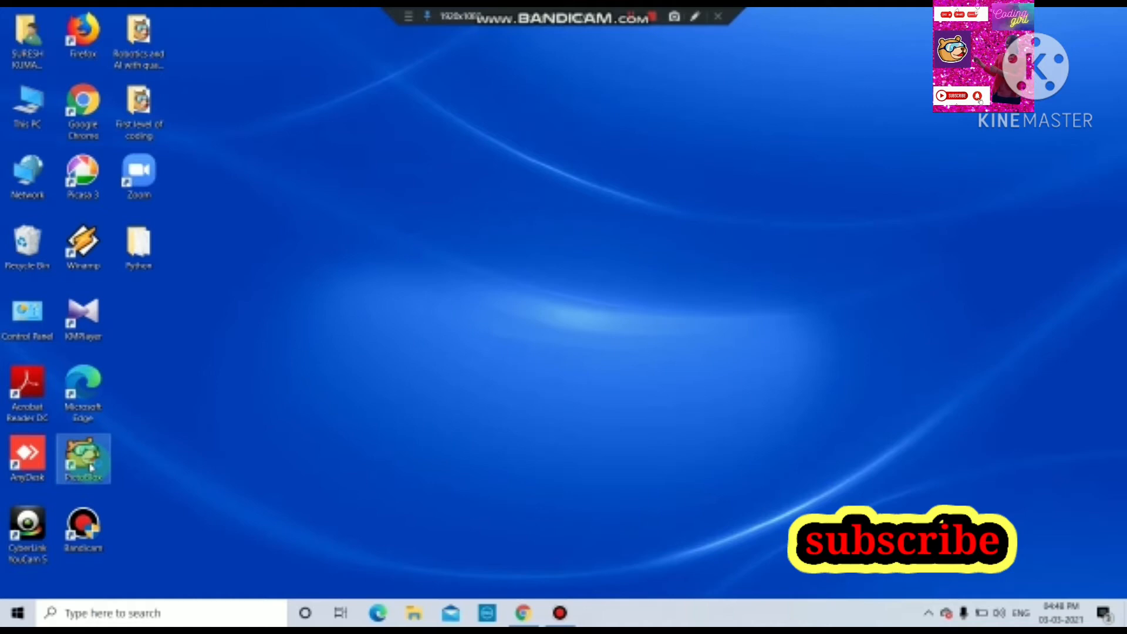
{"action": "mouse_move", "coordinate": [84, 459]}
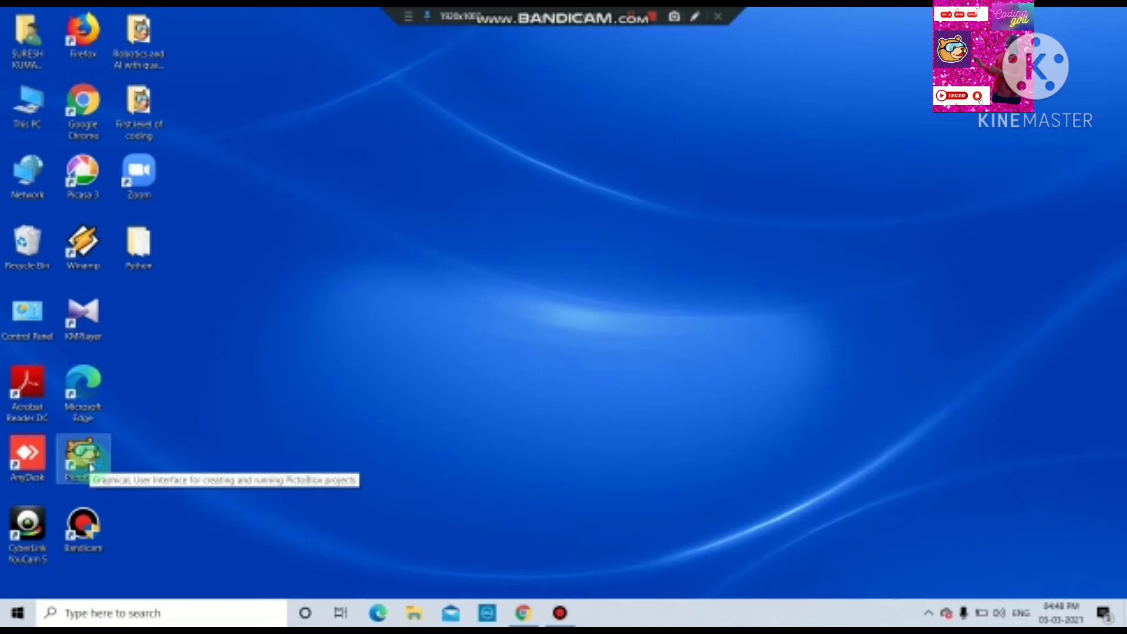
{"action": "double_click", "coordinate": [82, 456]}
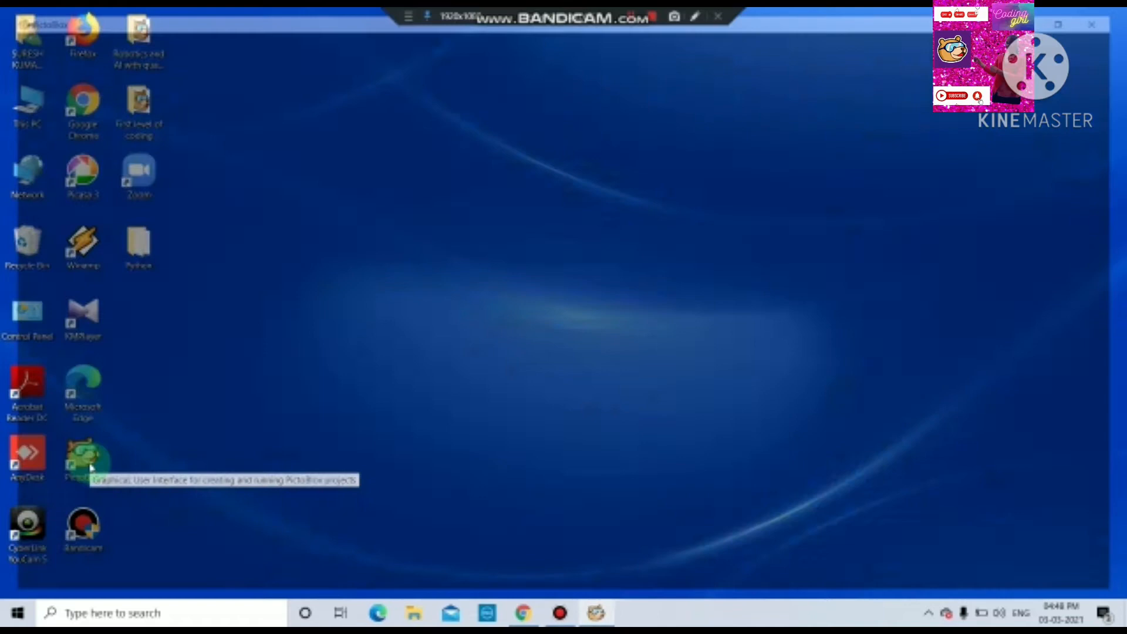
Search the sprite library for 'pencil' and add the Pencil sprite.
{"action": "double_click", "coordinate": [83, 457]}
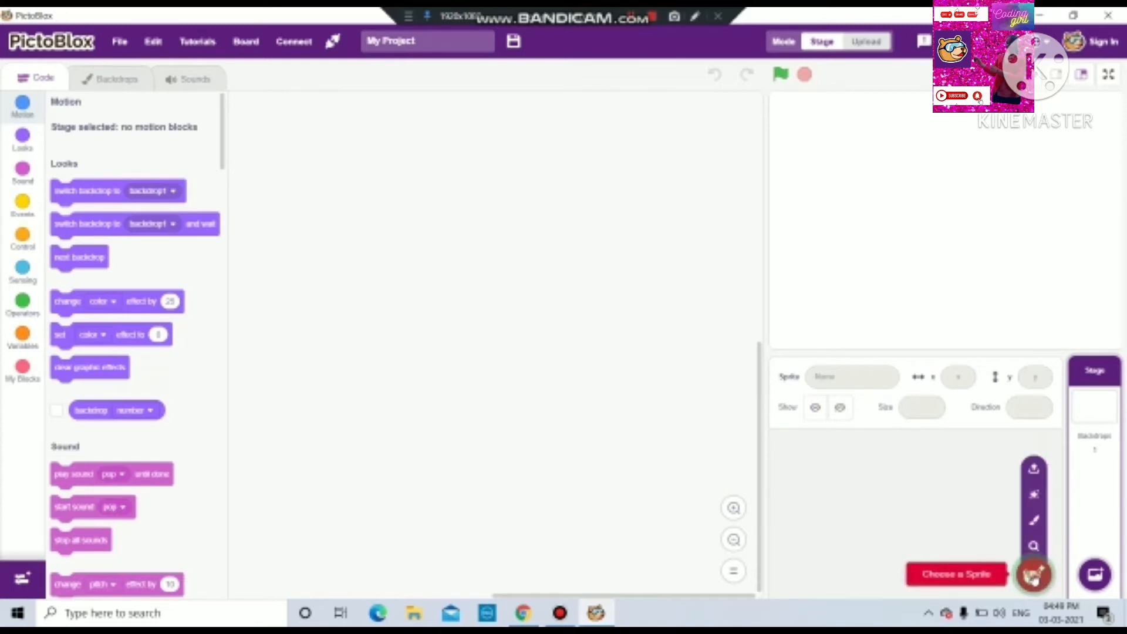
{"action": "left_click", "coordinate": [955, 574]}
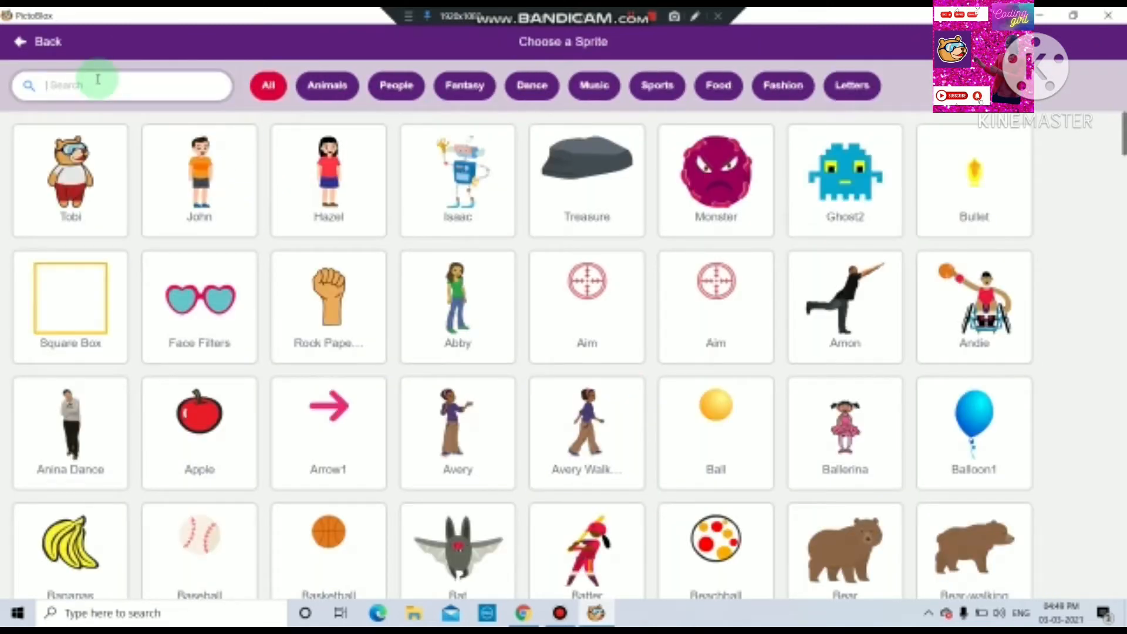
{"action": "type", "text": "pencil"}
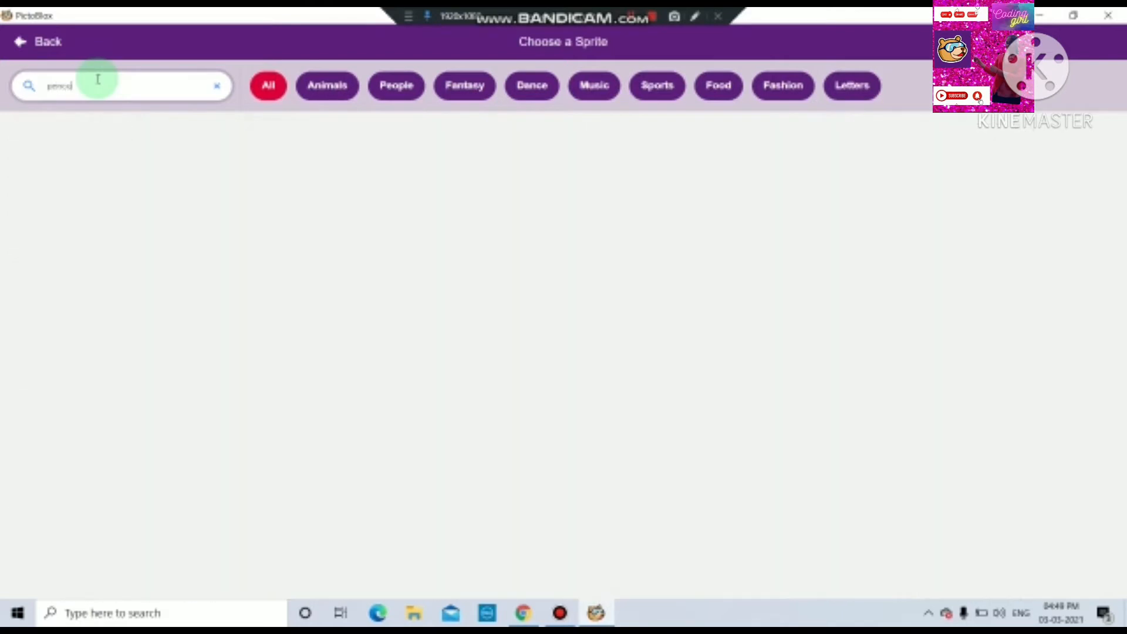
{"action": "type", "text": "pencil"}
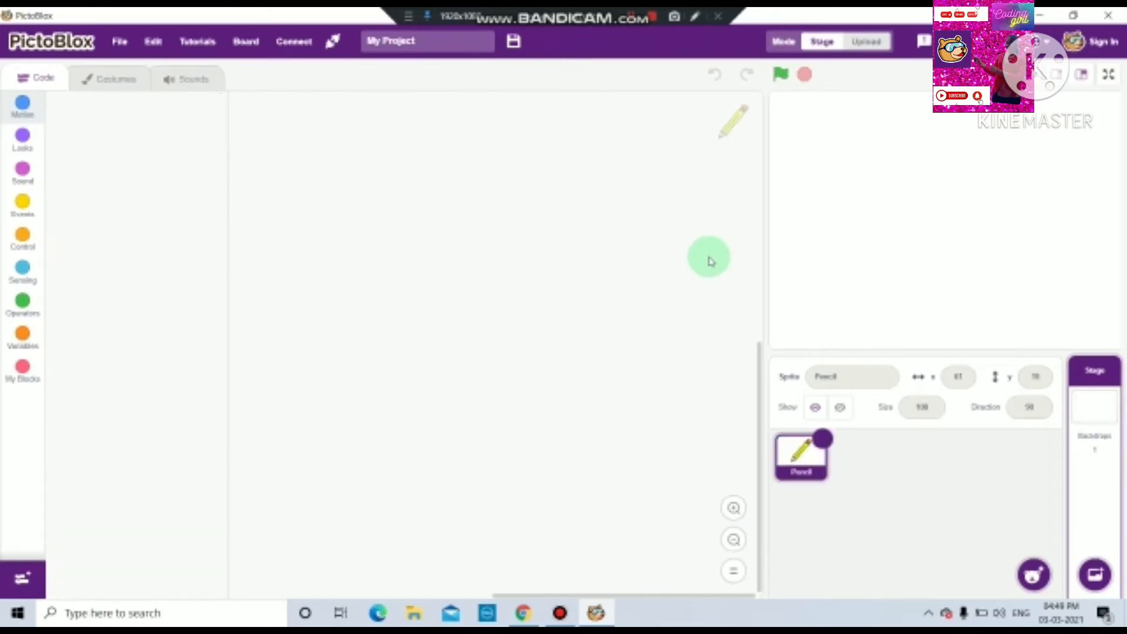
Choose the Xy-grid backdrop from the backdrop library for the stage.
{"action": "left_click", "coordinate": [22, 107]}
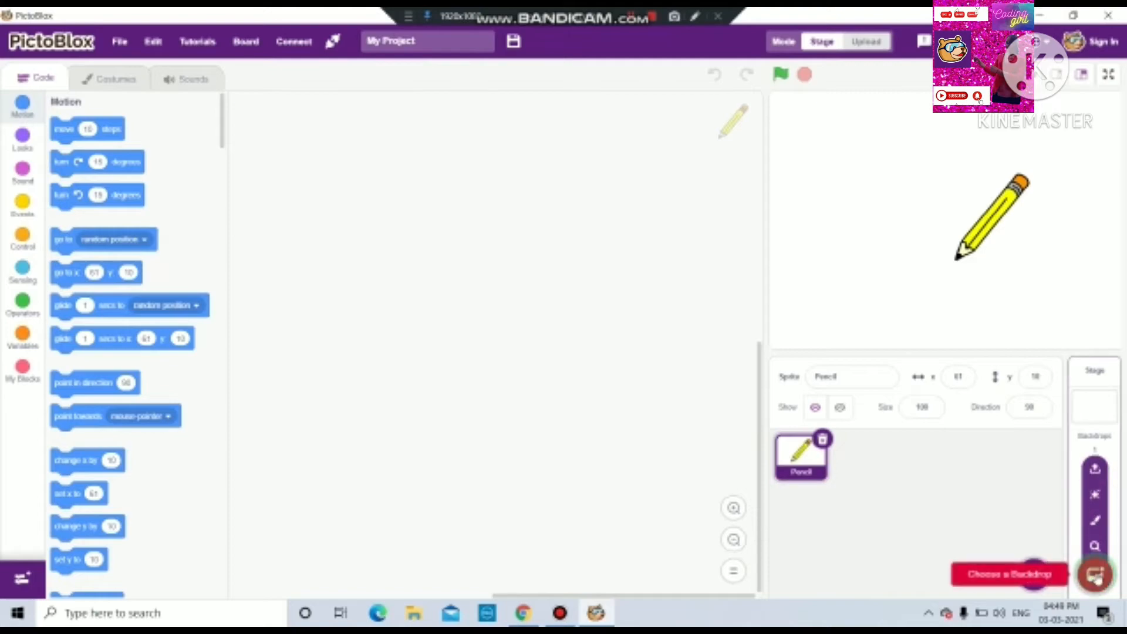
{"action": "left_click", "coordinate": [1010, 574]}
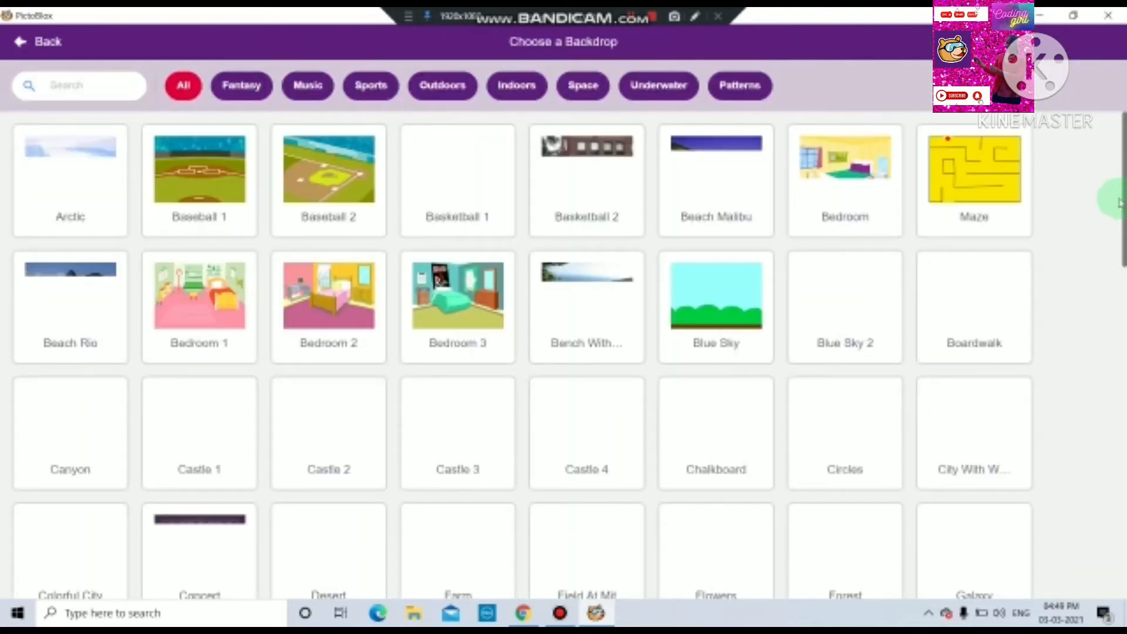
{"action": "scroll", "scroll_direction": "down", "scroll_amount": 3}
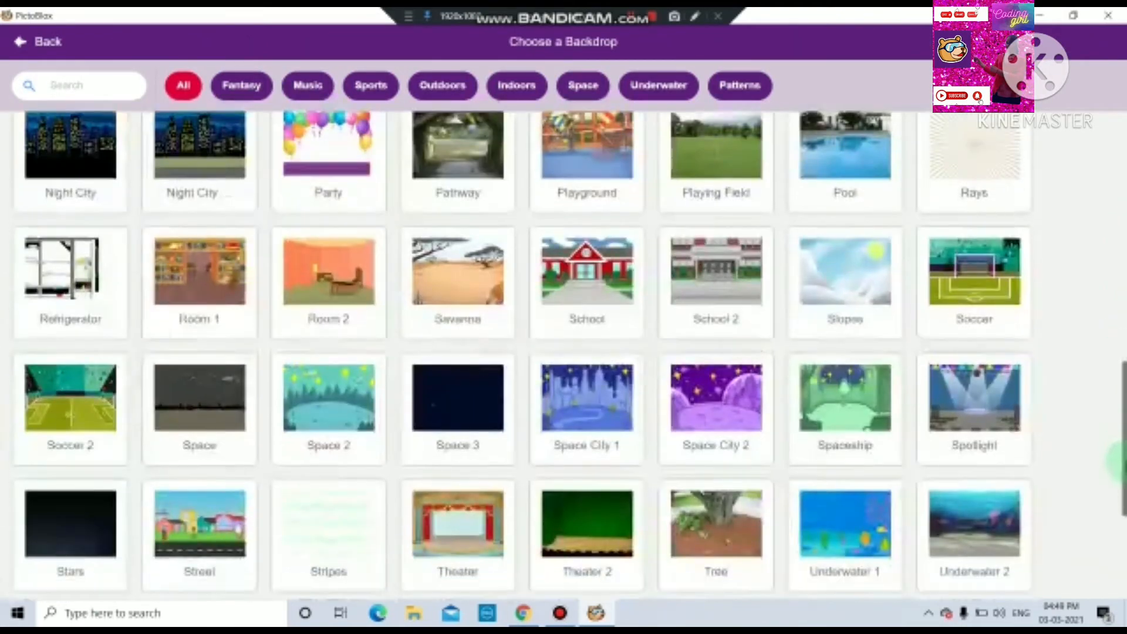
{"action": "scroll", "scroll_direction": "down", "scroll_amount": 3}
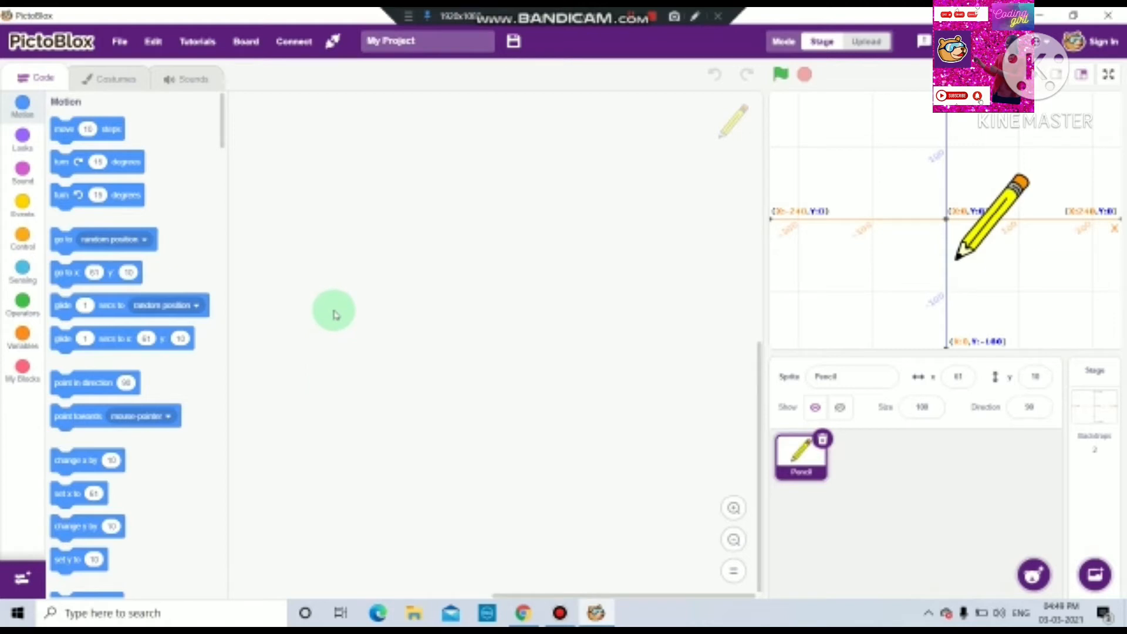
{"action": "mouse_move", "coordinate": [153, 526]}
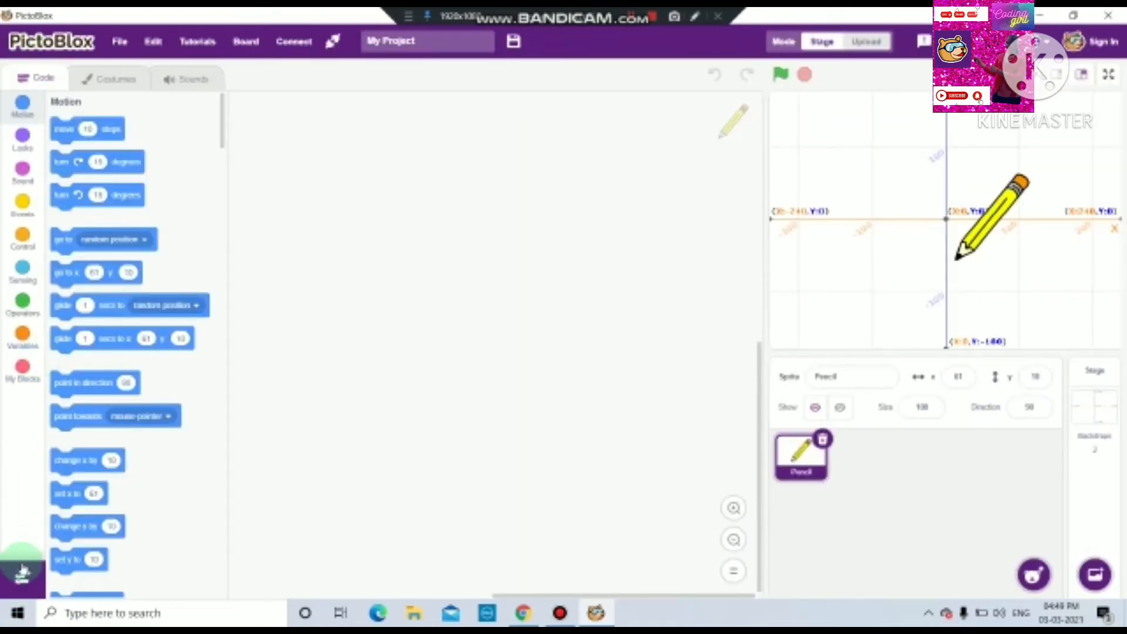
Add the Pen extension from the extension library.
{"action": "left_click", "coordinate": [22, 568]}
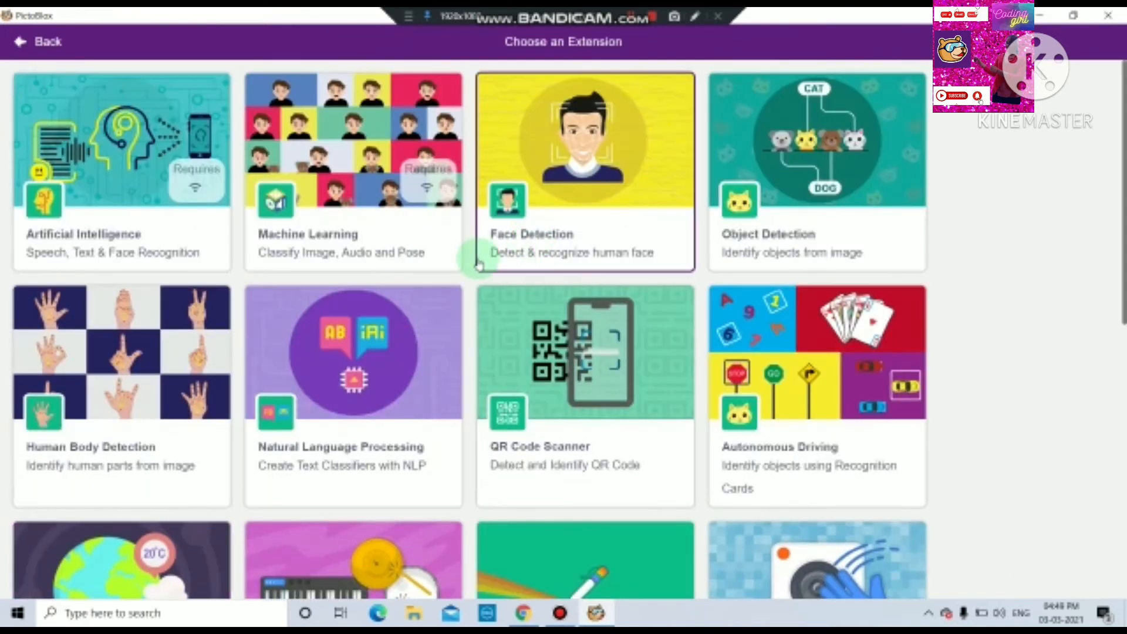
{"action": "scroll", "scroll_direction": "down", "scroll_amount": 3}
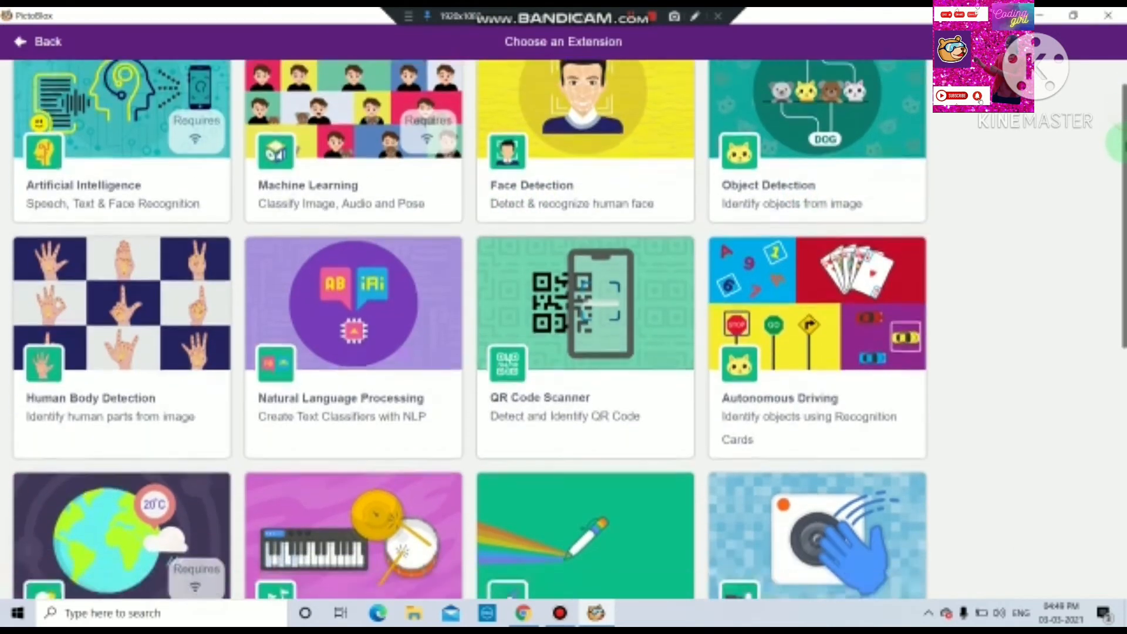
{"action": "scroll", "scroll_direction": "down", "scroll_amount": 3}
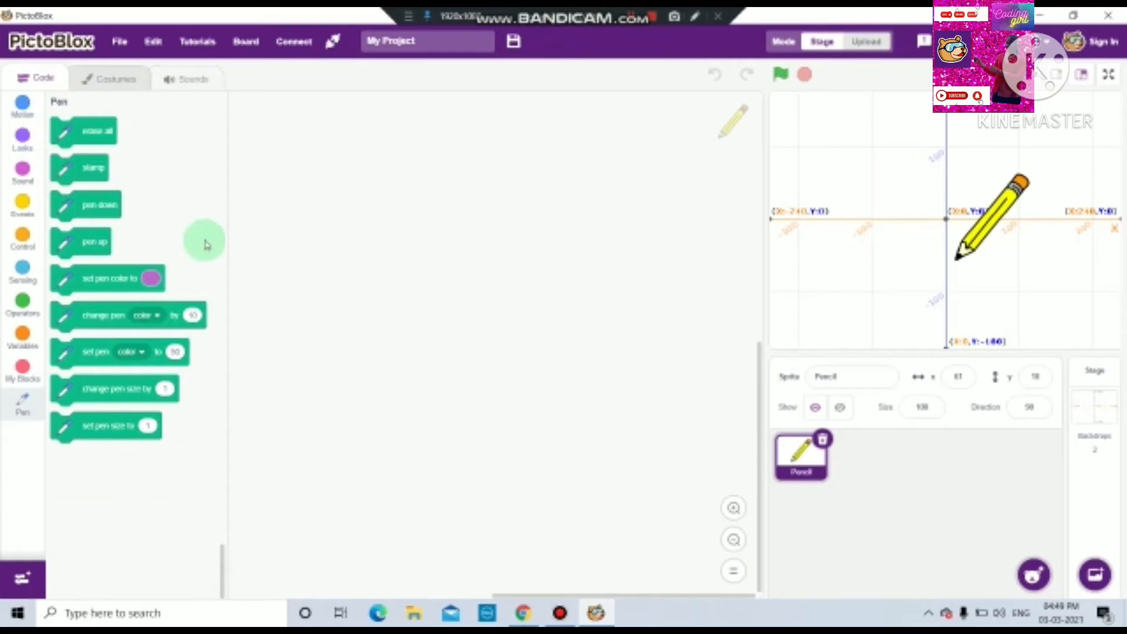
{"action": "mouse_move", "coordinate": [24, 408]}
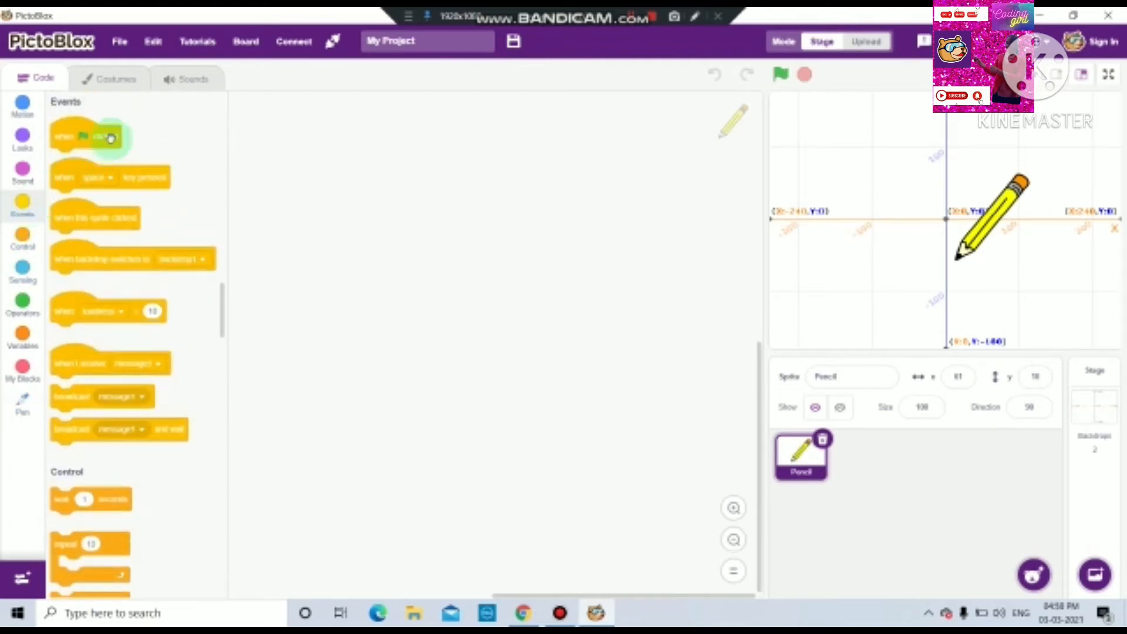
Assemble 'when flag clicked', 'pen down' and a 'repeat 4' loop with 'move 10 steps'.
{"action": "left_click_drag", "start_coordinate": [92, 136], "coordinate": [373, 143]}
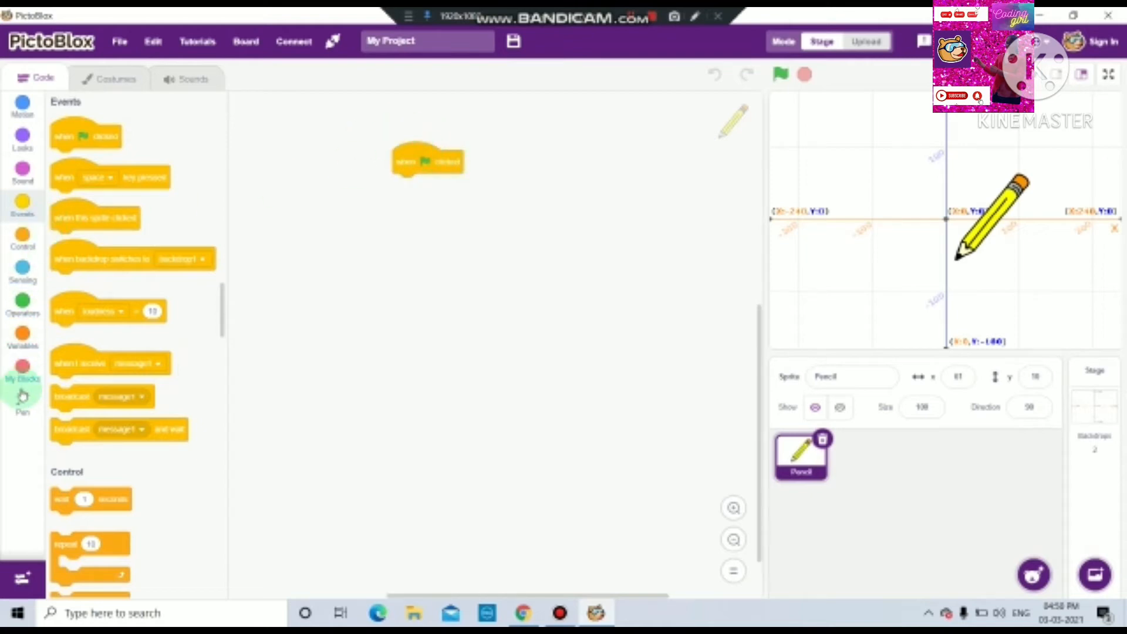
{"action": "left_click", "coordinate": [22, 402]}
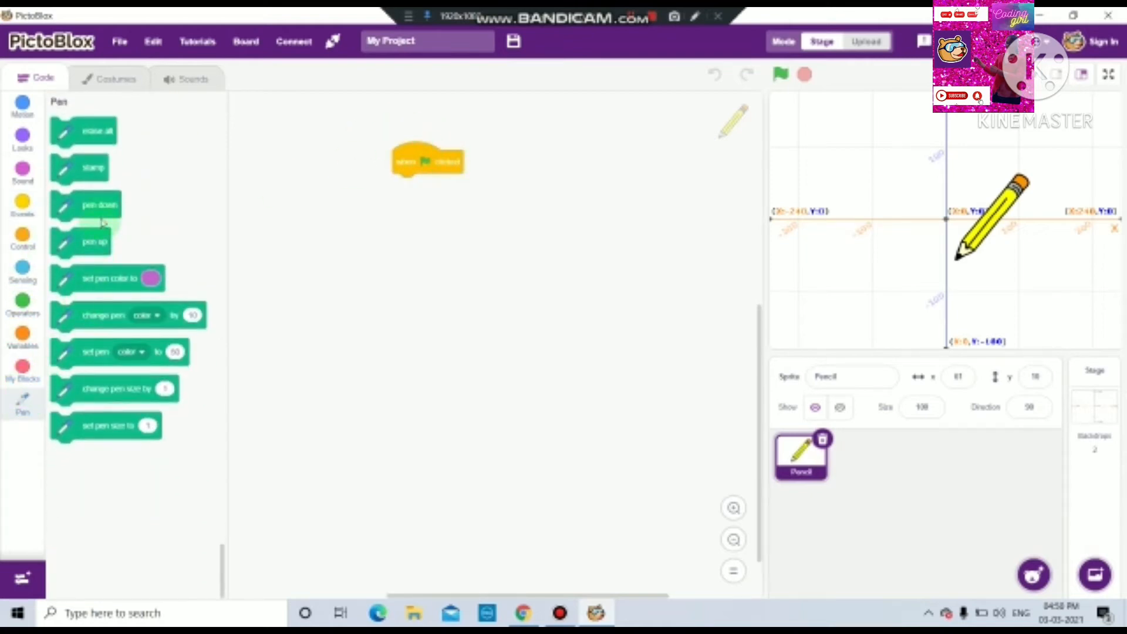
{"action": "left_click_drag", "start_coordinate": [99, 205], "coordinate": [430, 182]}
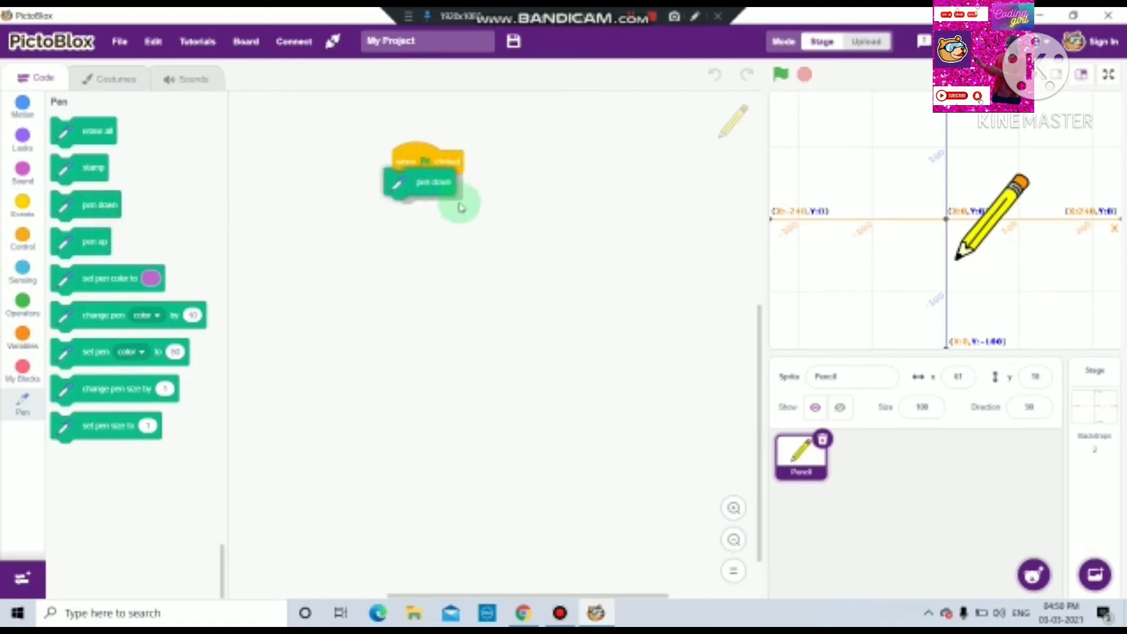
{"action": "left_click", "coordinate": [22, 105]}
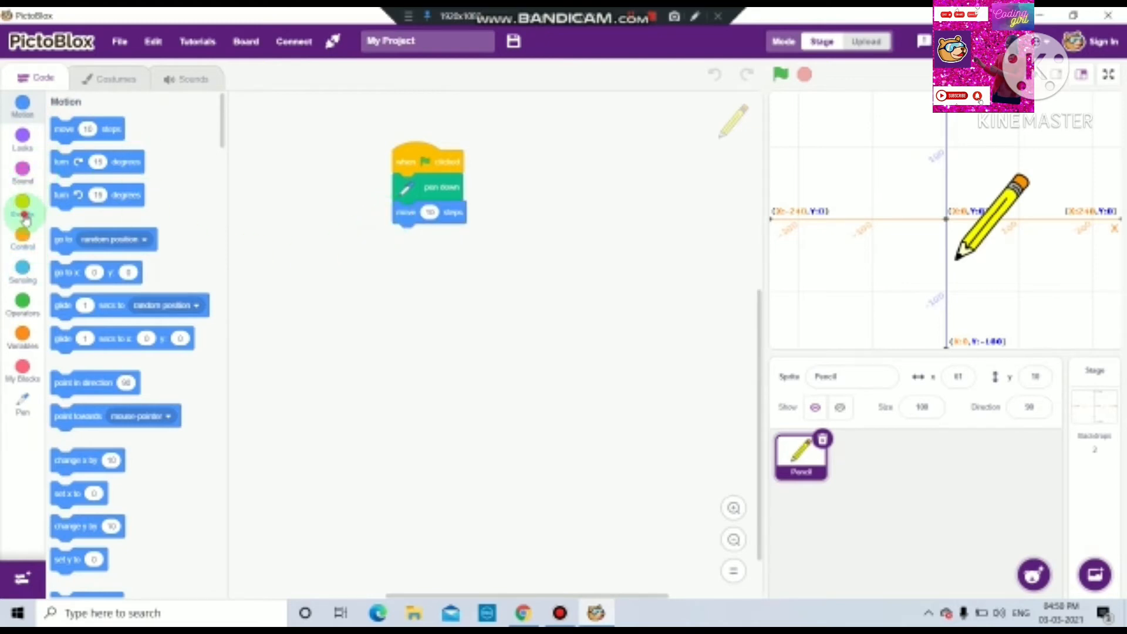
{"action": "left_click", "coordinate": [22, 203]}
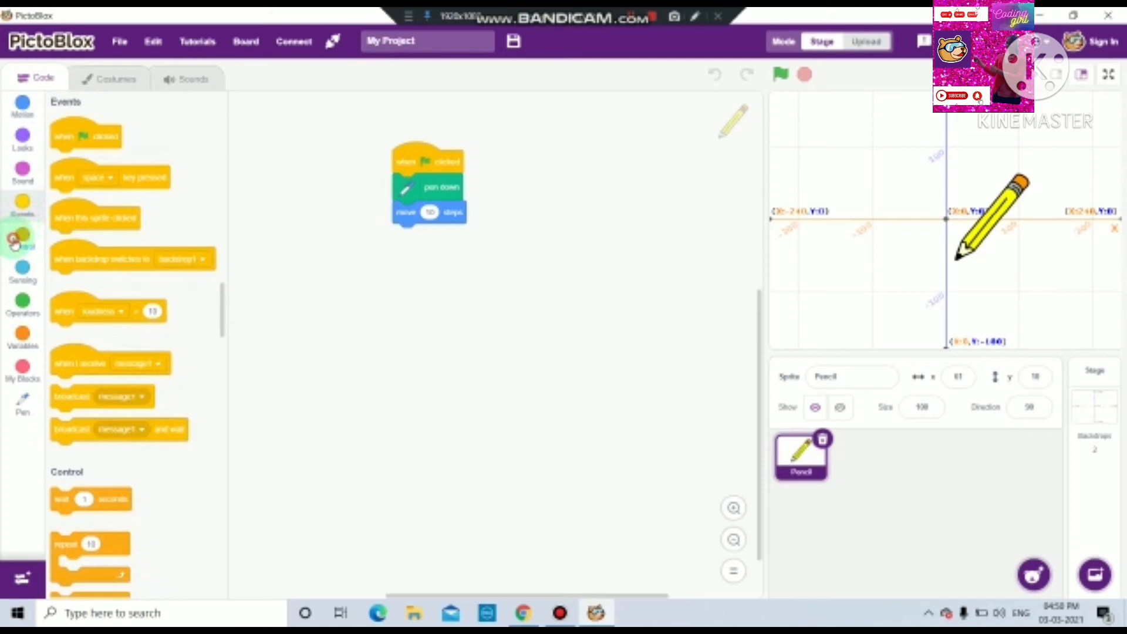
{"action": "left_click", "coordinate": [22, 239]}
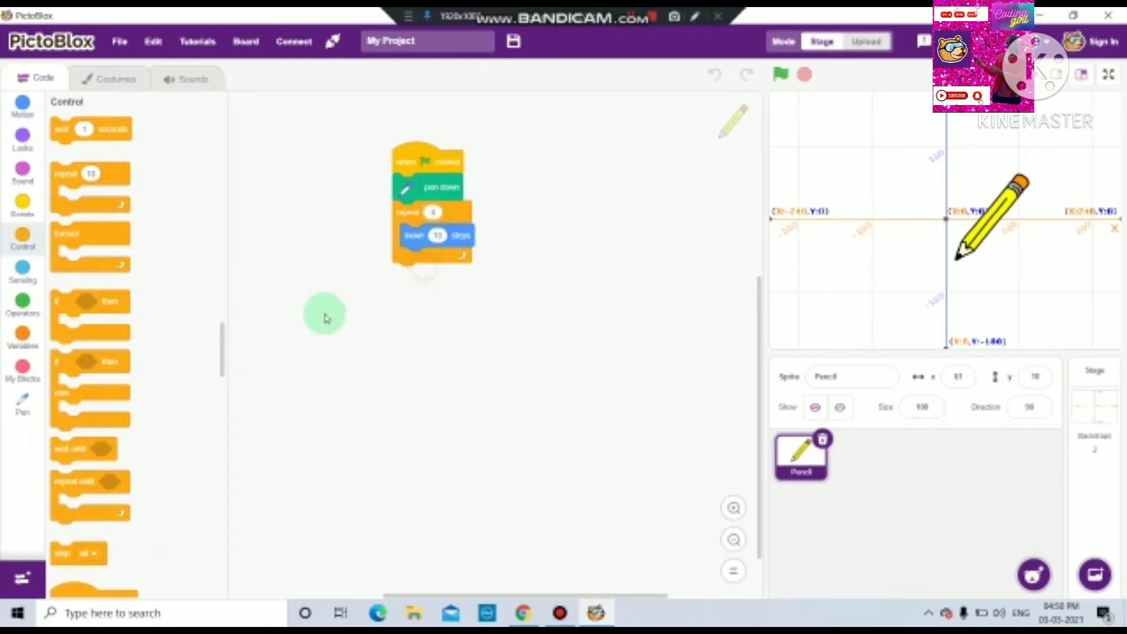
Add 'wait 0.5 seconds' and 'turn 90 degrees' inside the loop after the move.
{"action": "left_click_drag", "start_coordinate": [91, 129], "coordinate": [261, 207]}
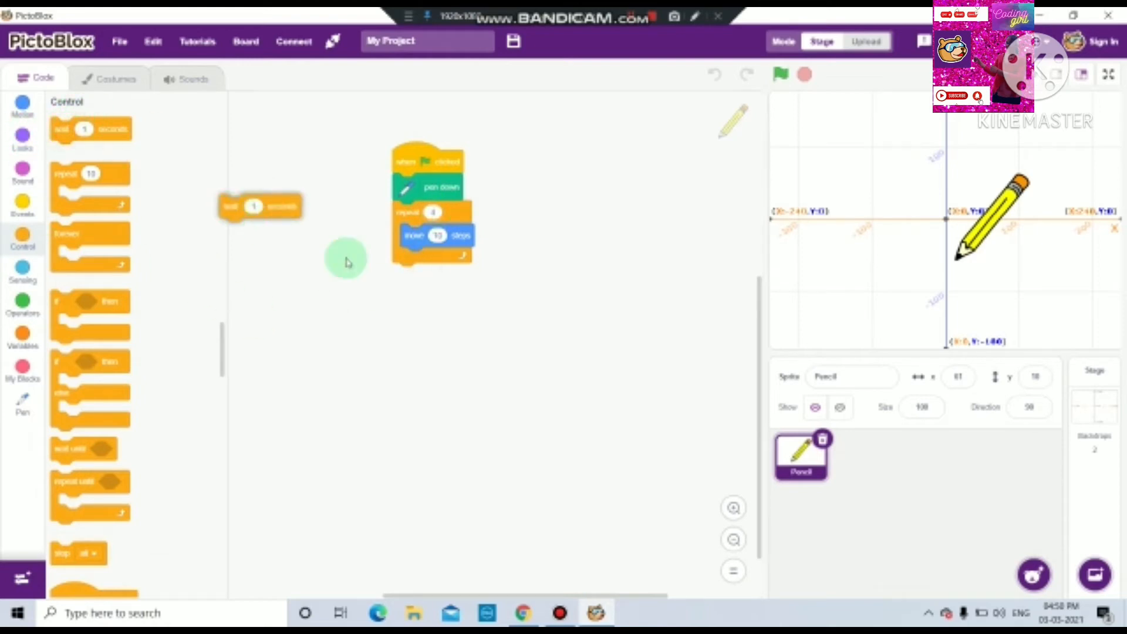
{"action": "left_click_drag", "start_coordinate": [259, 206], "coordinate": [431, 284]}
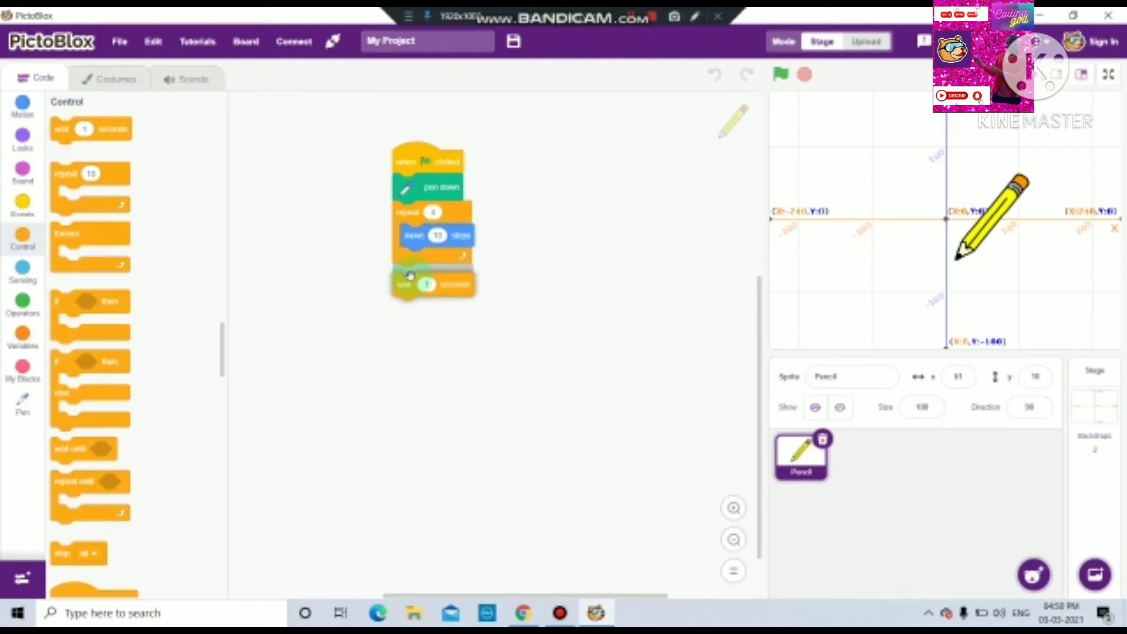
{"action": "left_click_drag", "start_coordinate": [404, 284], "coordinate": [406, 258]}
{"action": "type", "text": "0.5"}
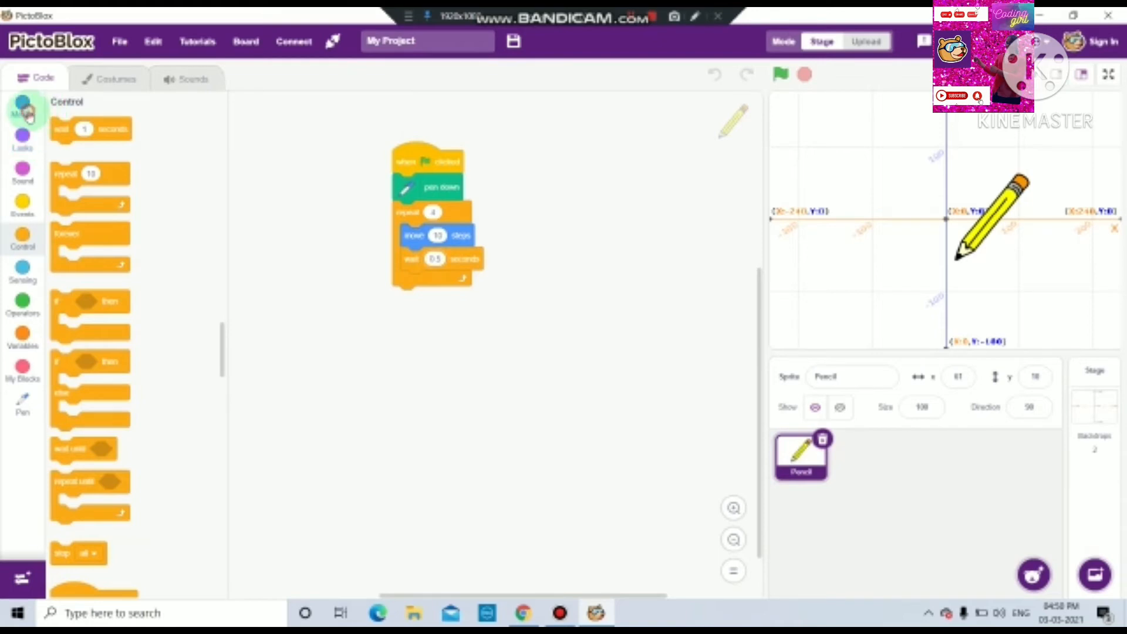
{"action": "left_click", "coordinate": [22, 107]}
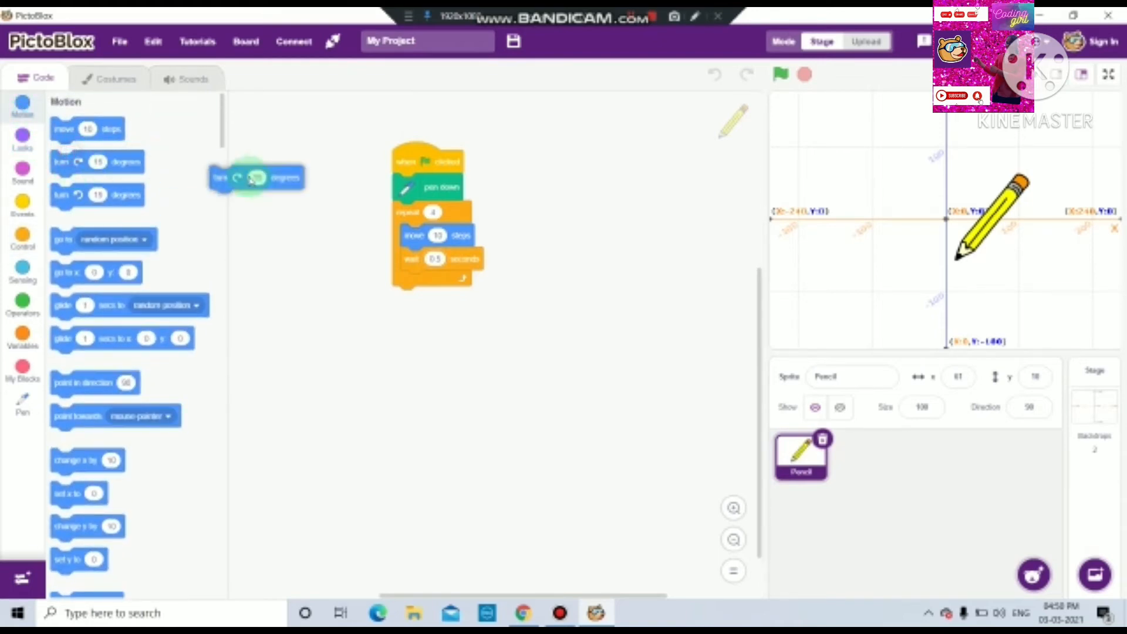
{"action": "left_click_drag", "start_coordinate": [255, 177], "coordinate": [446, 282]}
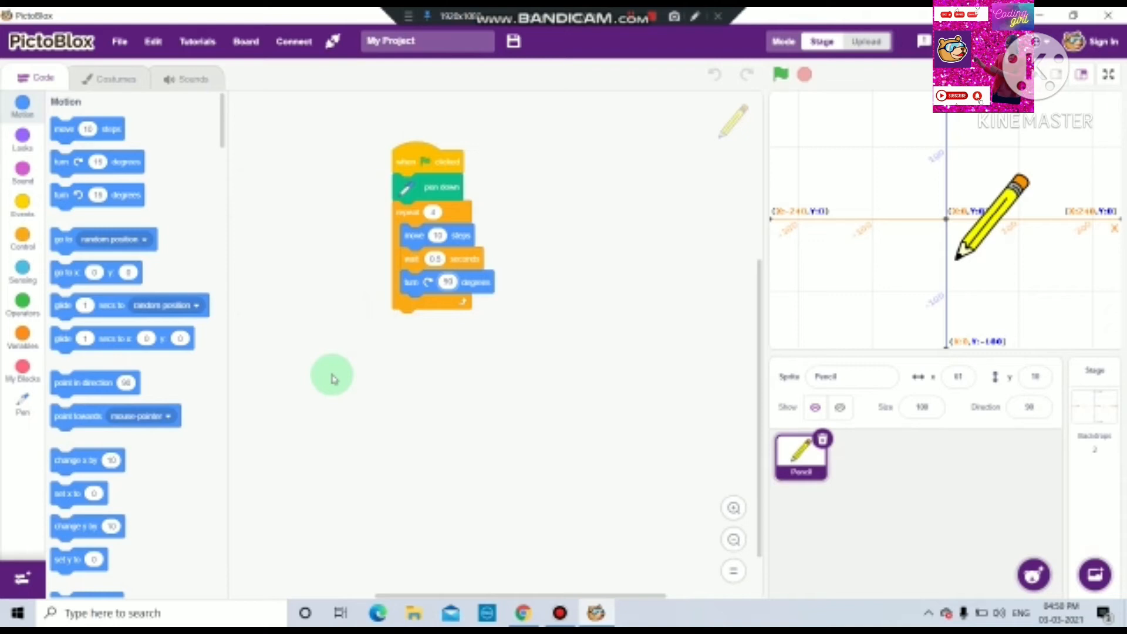
{"action": "mouse_move", "coordinate": [776, 163]}
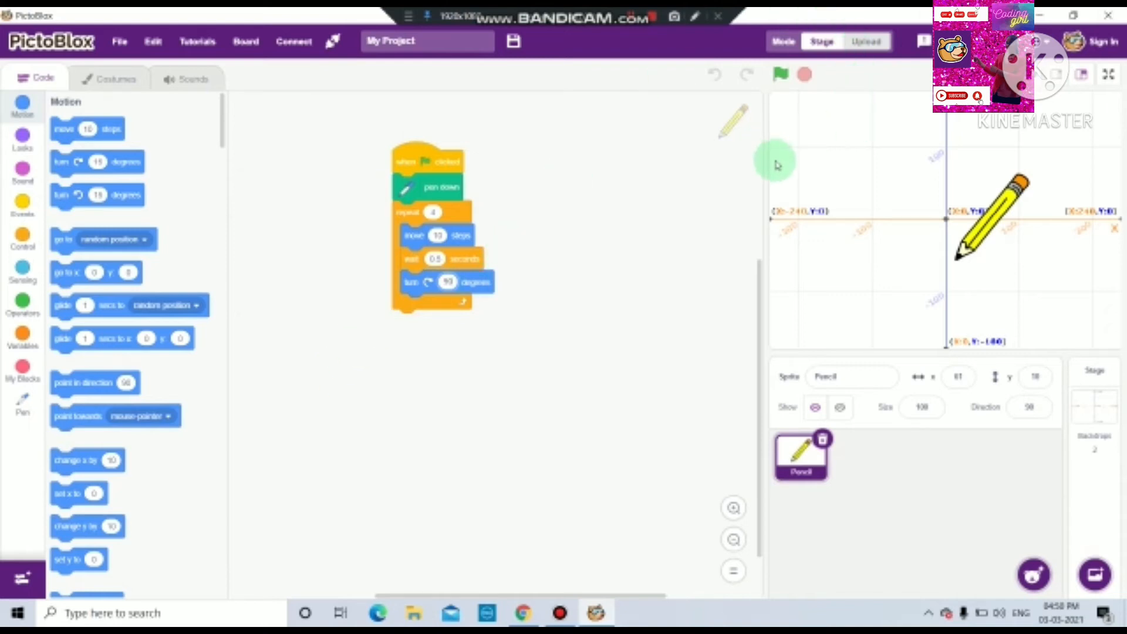
Run the script with the green flag to draw the 10-step square.
{"action": "left_click", "coordinate": [781, 74]}
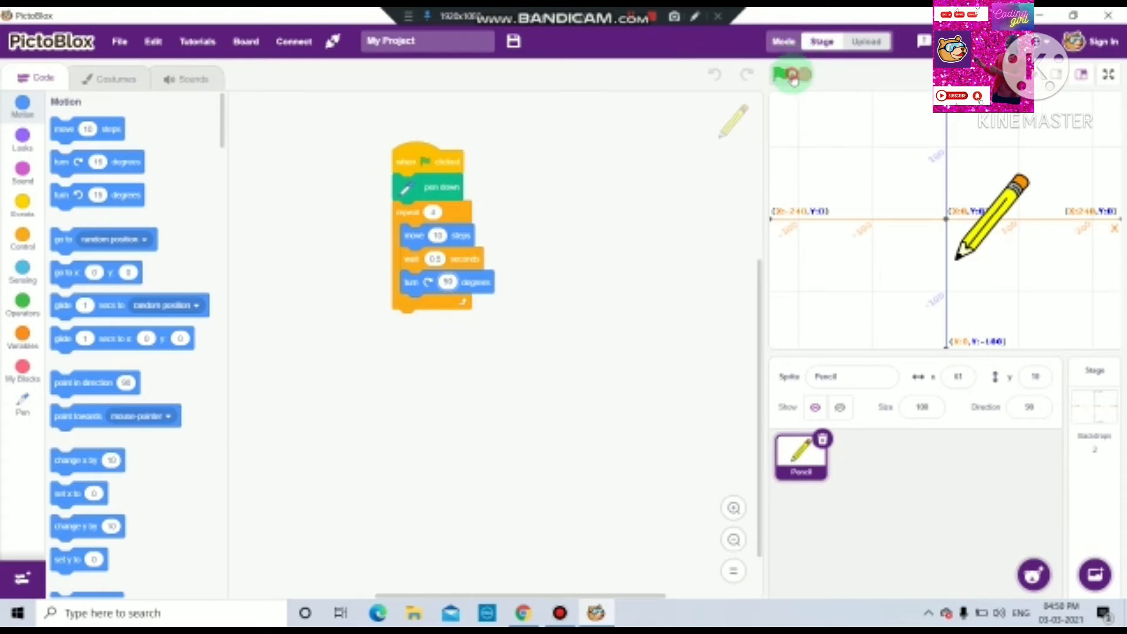
{"action": "left_click", "coordinate": [790, 74]}
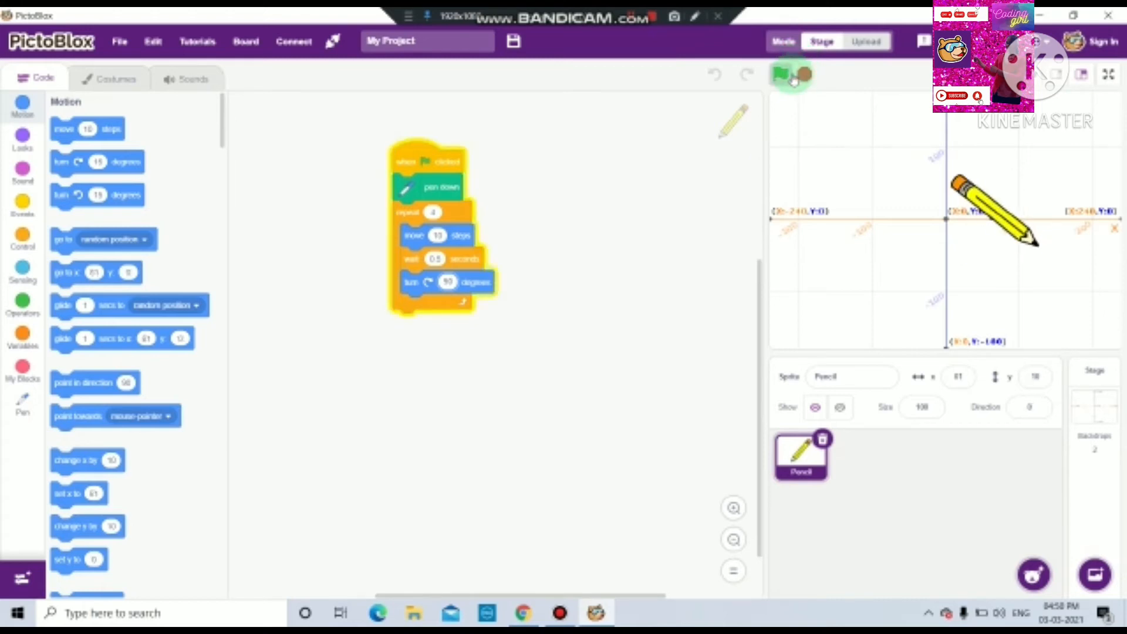
{"action": "left_click", "coordinate": [782, 74]}
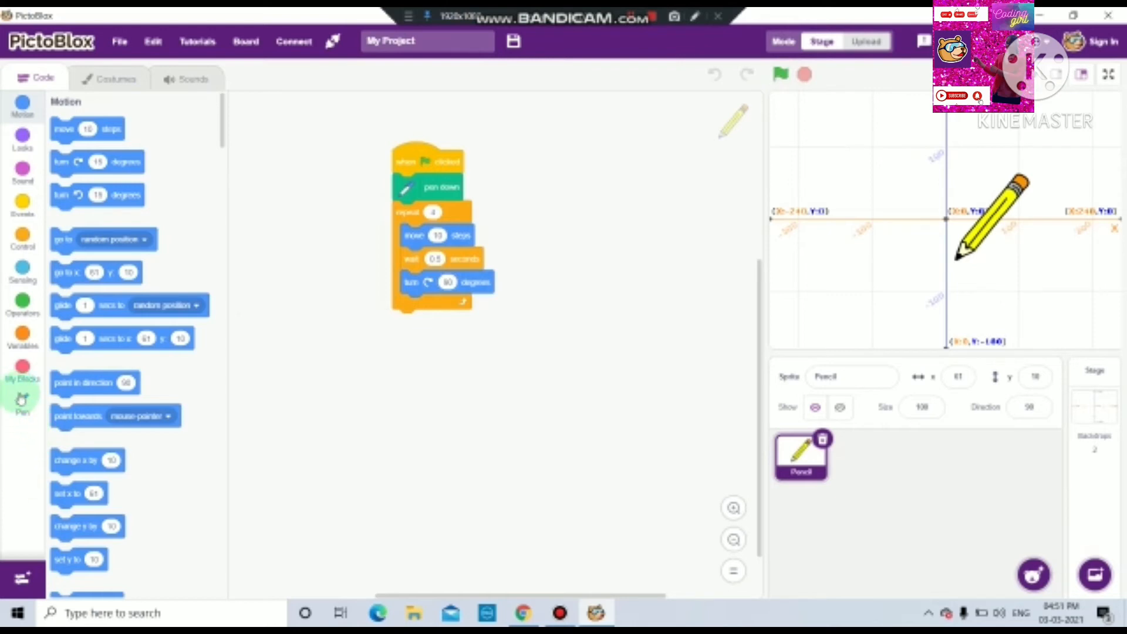
Insert a purple 'set pen color to' block after 'pen down' and rerun the script.
{"action": "left_click", "coordinate": [22, 403]}
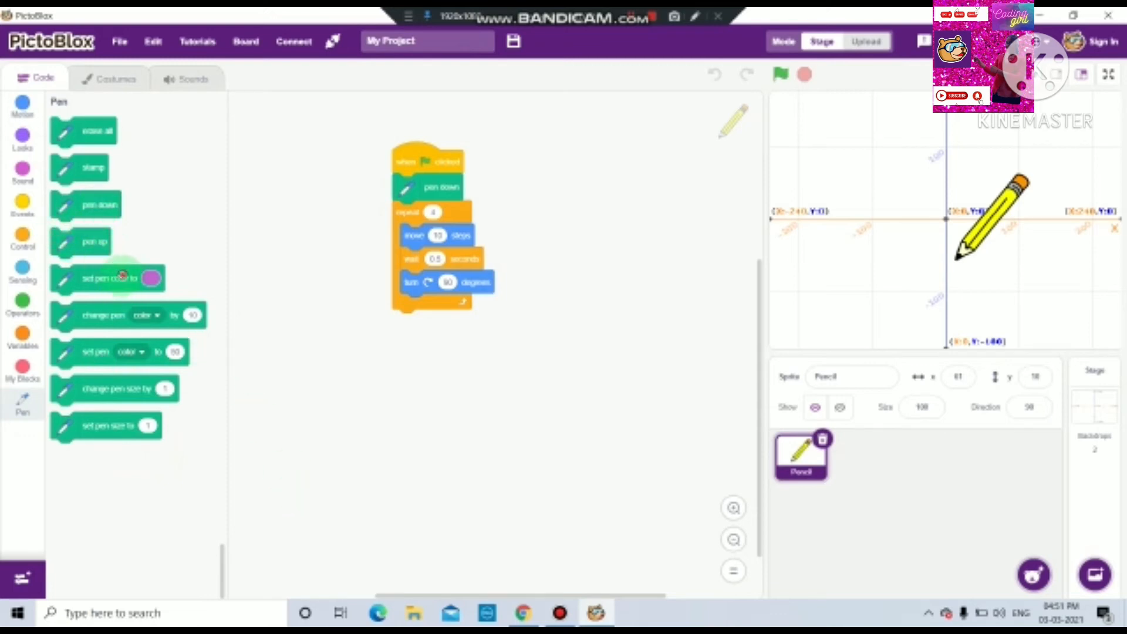
{"action": "left_click_drag", "start_coordinate": [108, 278], "coordinate": [467, 210]}
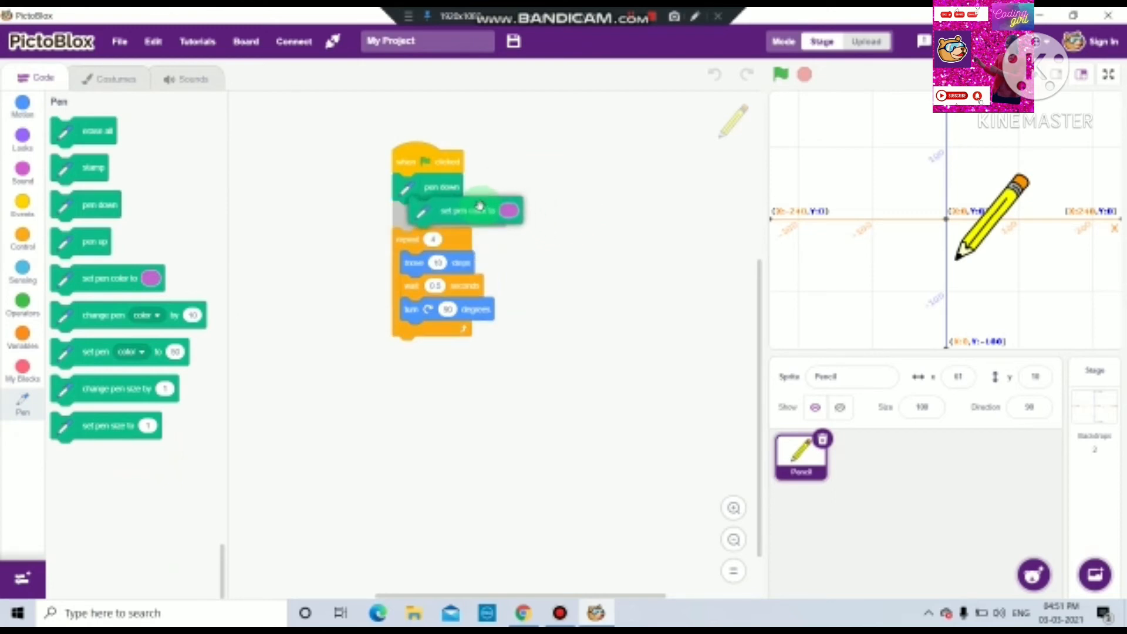
{"action": "left_click", "coordinate": [780, 73]}
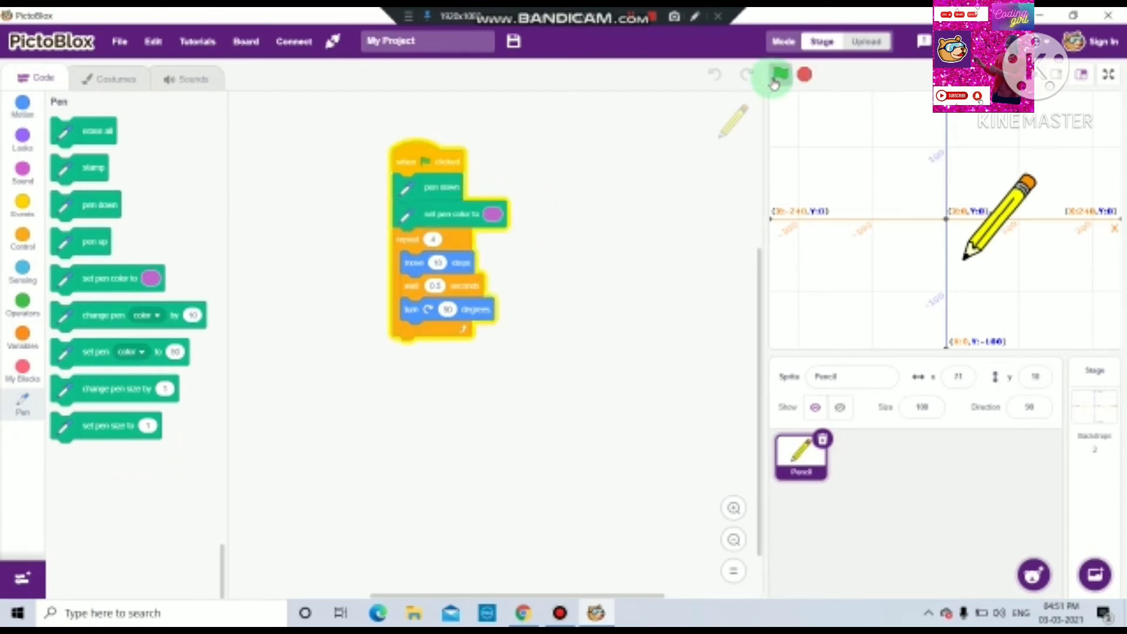
{"action": "left_click", "coordinate": [779, 75]}
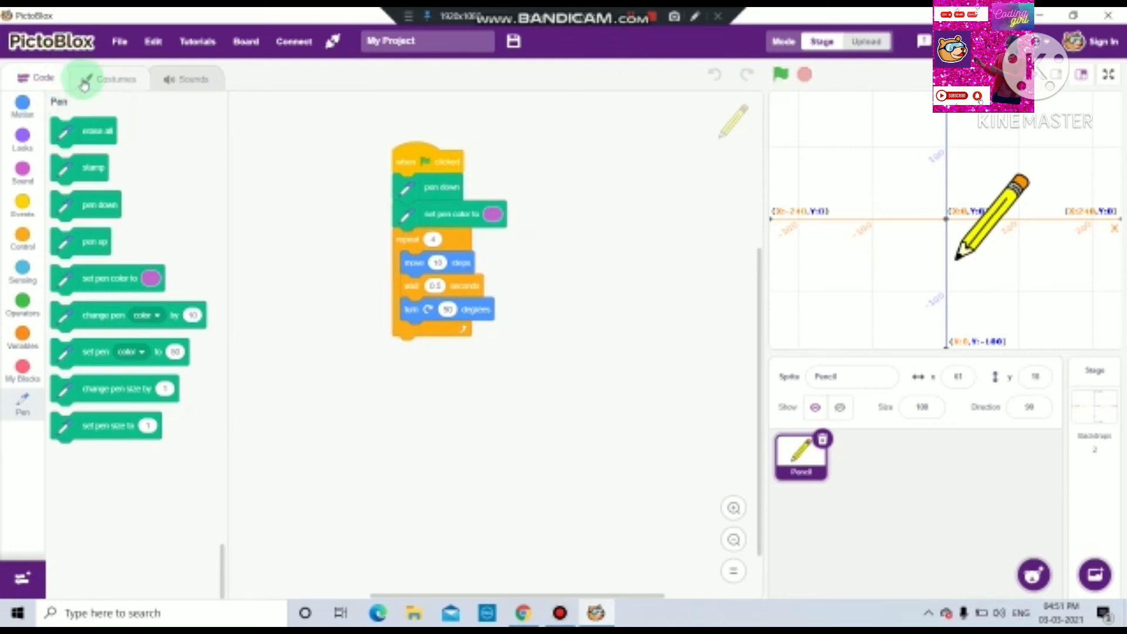
Recentre the Pencil costume on its tip and return to the code view.
{"action": "left_click", "coordinate": [117, 79]}
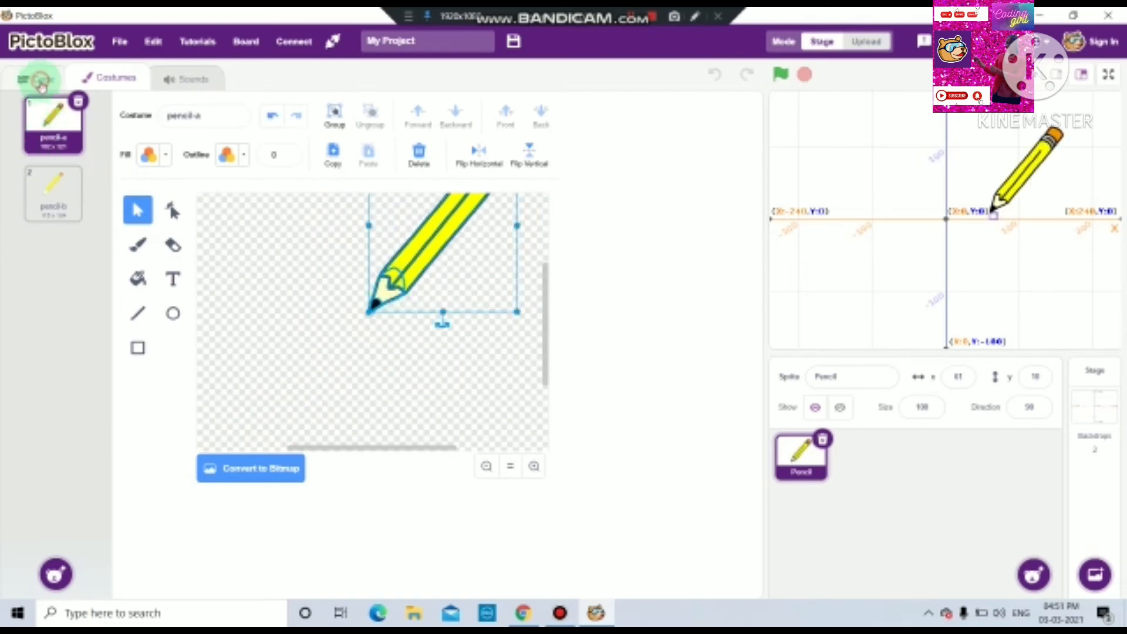
{"action": "left_click", "coordinate": [35, 77]}
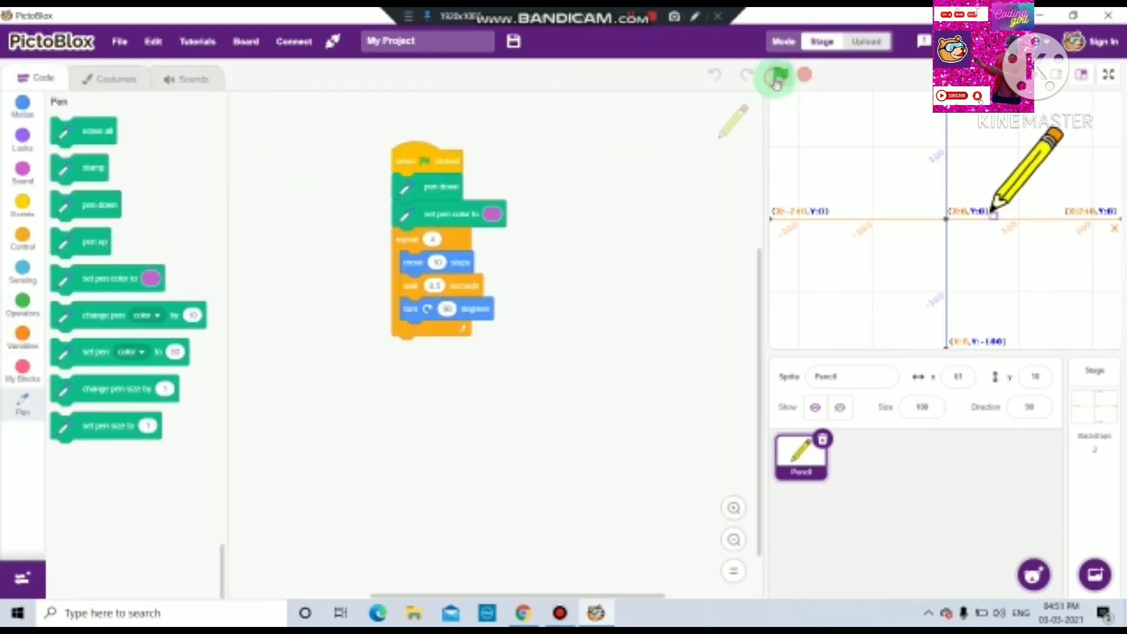
Set the move to 100 steps and draw a 100-step purple square.
{"action": "left_click", "coordinate": [776, 75]}
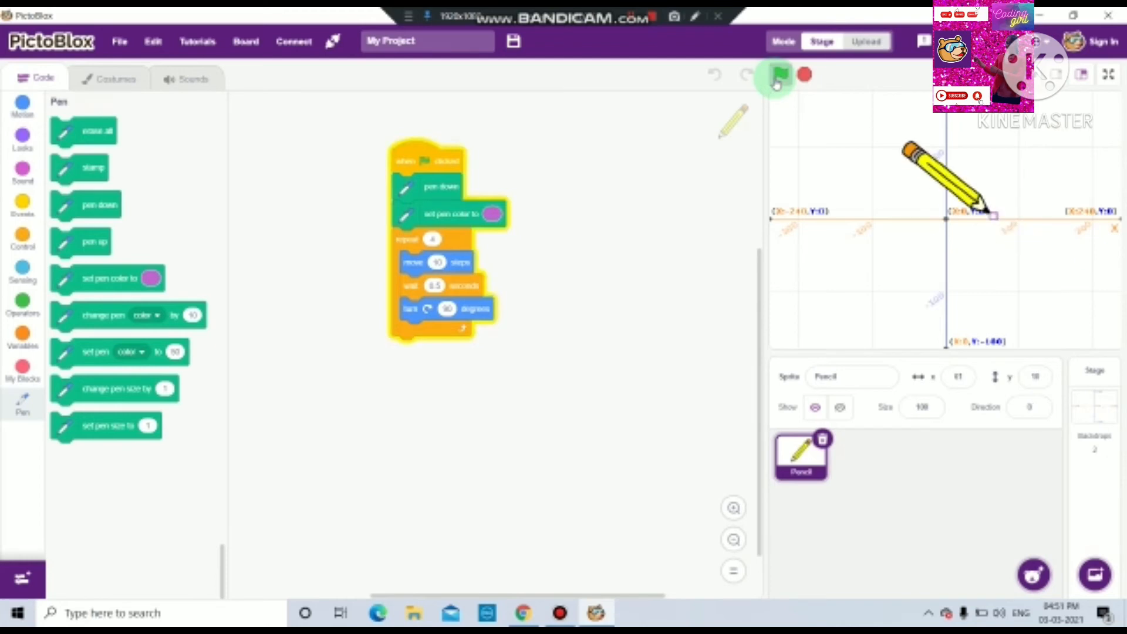
{"action": "left_click", "coordinate": [779, 75]}
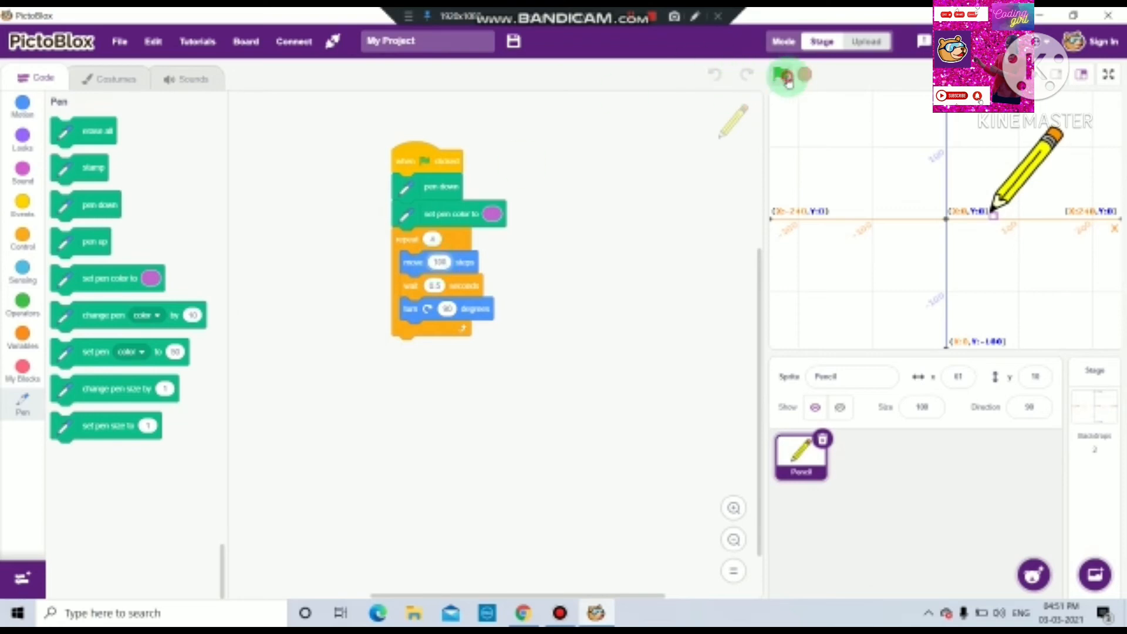
{"action": "left_click", "coordinate": [783, 75]}
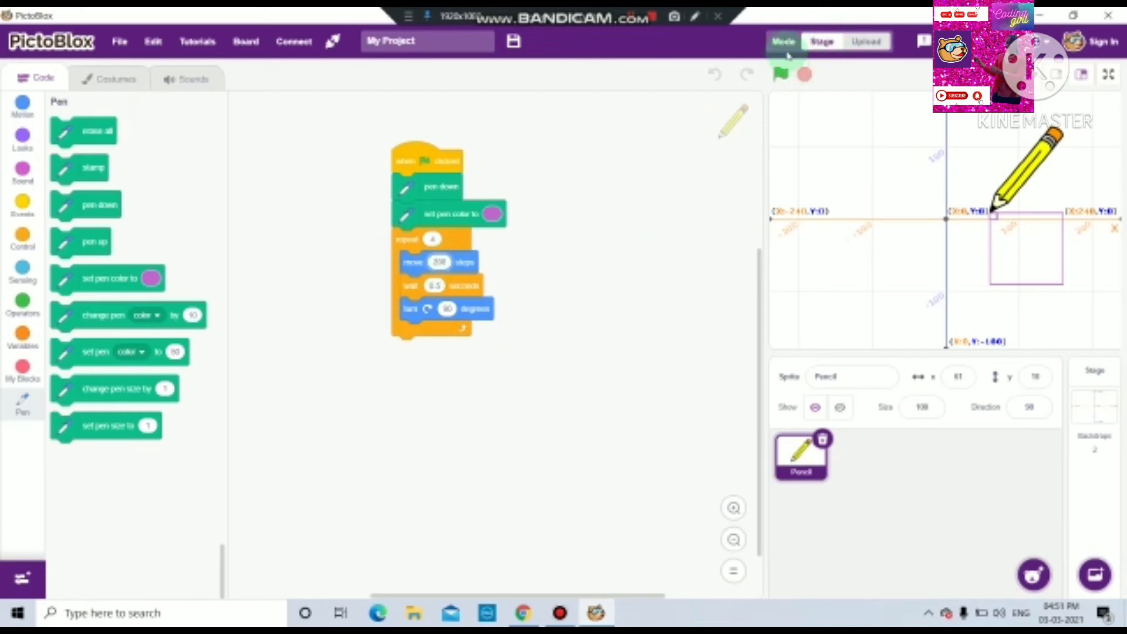
Set the move to 200 steps and draw a 200-step purple square.
{"action": "left_click", "coordinate": [779, 74]}
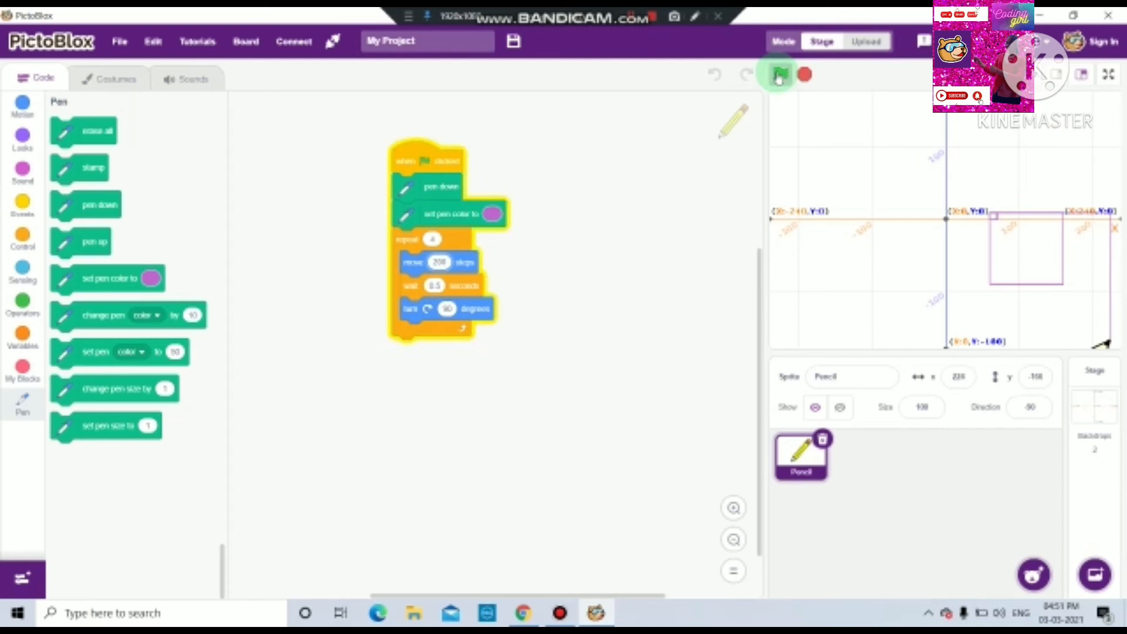
{"action": "left_click", "coordinate": [780, 75]}
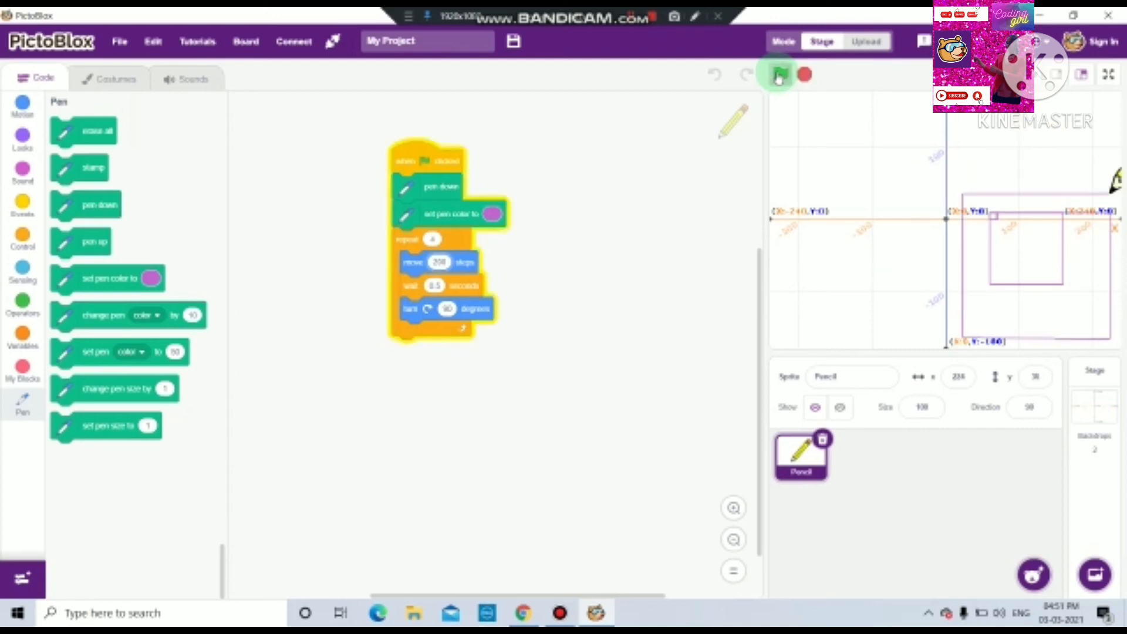
{"action": "left_click", "coordinate": [779, 75]}
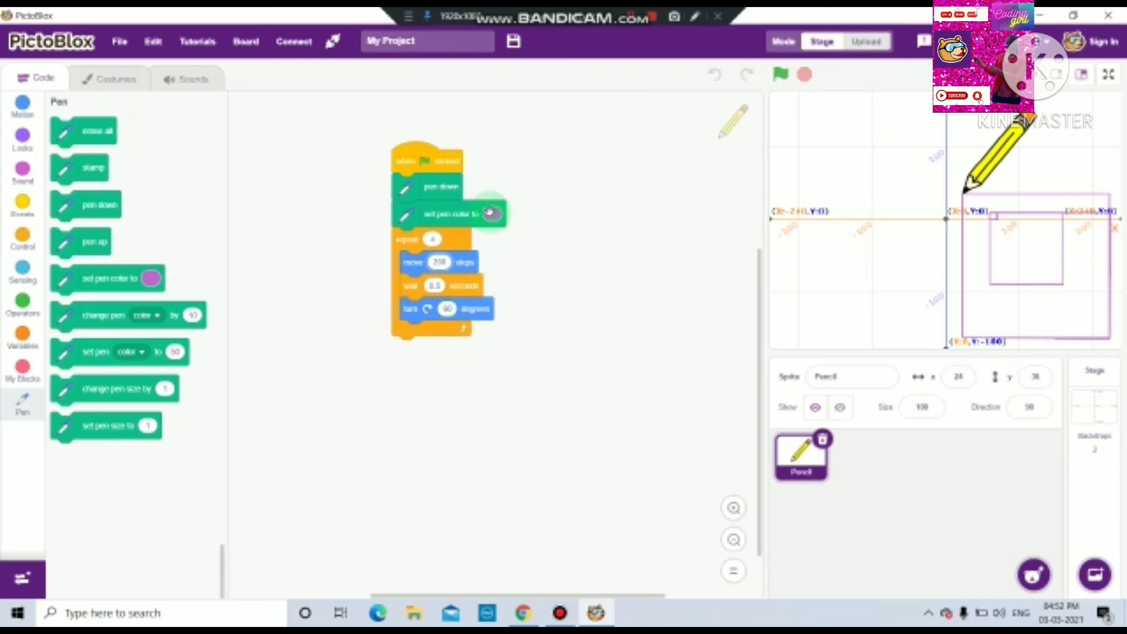
Change the pen colour to green, redraw the 200-step square and reposition the script stack.
{"action": "left_click", "coordinate": [489, 213]}
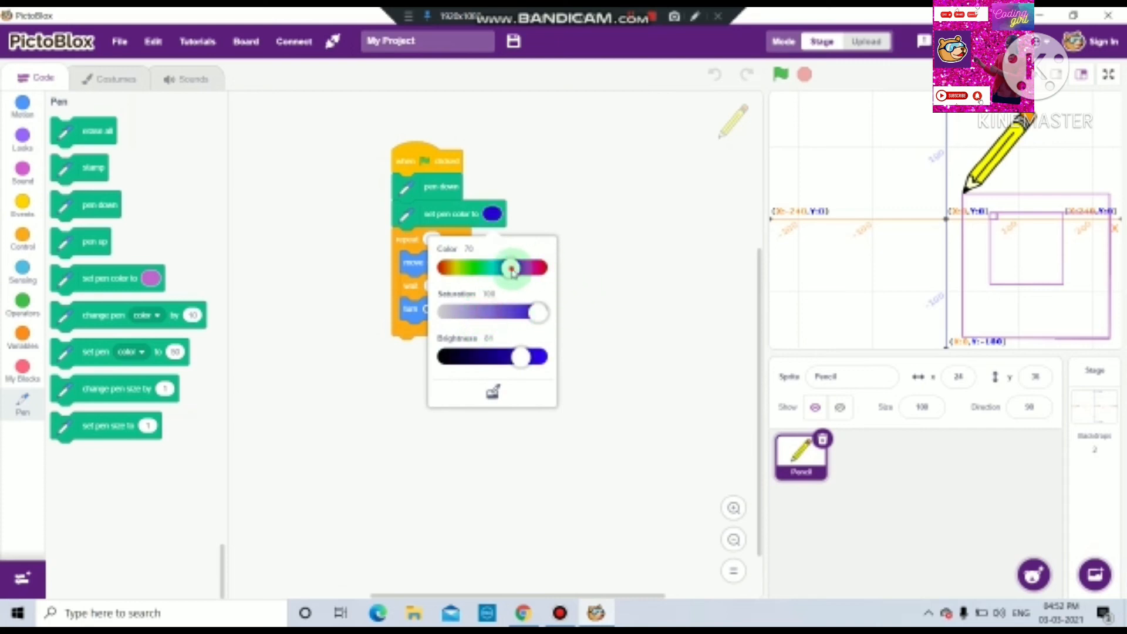
{"action": "left_click_drag", "start_coordinate": [511, 268], "coordinate": [475, 267]}
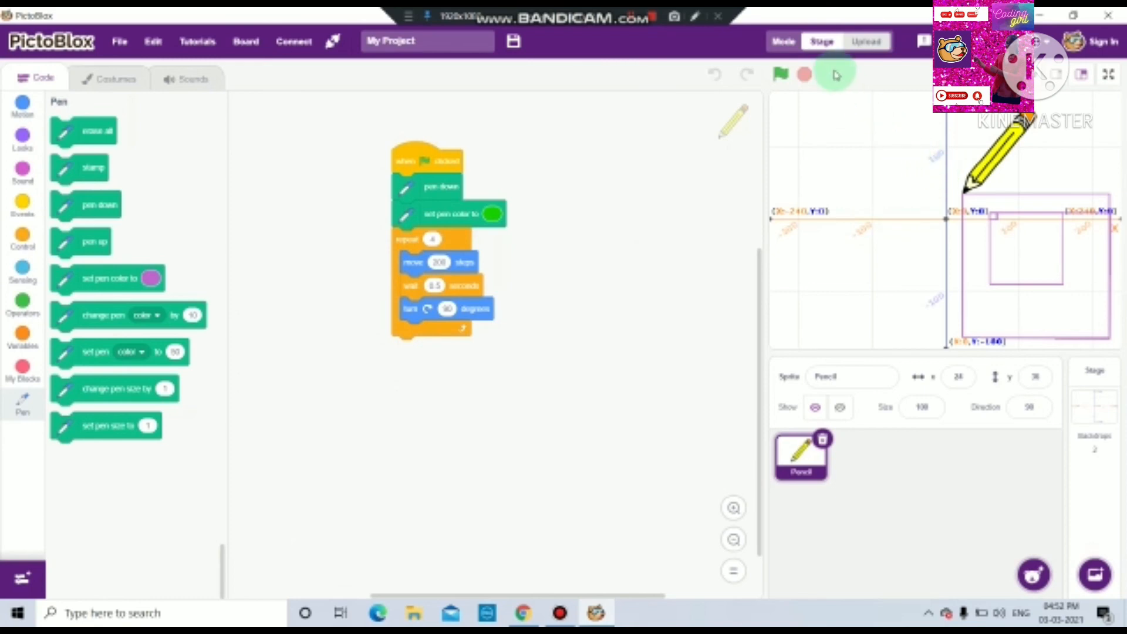
{"action": "left_click", "coordinate": [780, 74]}
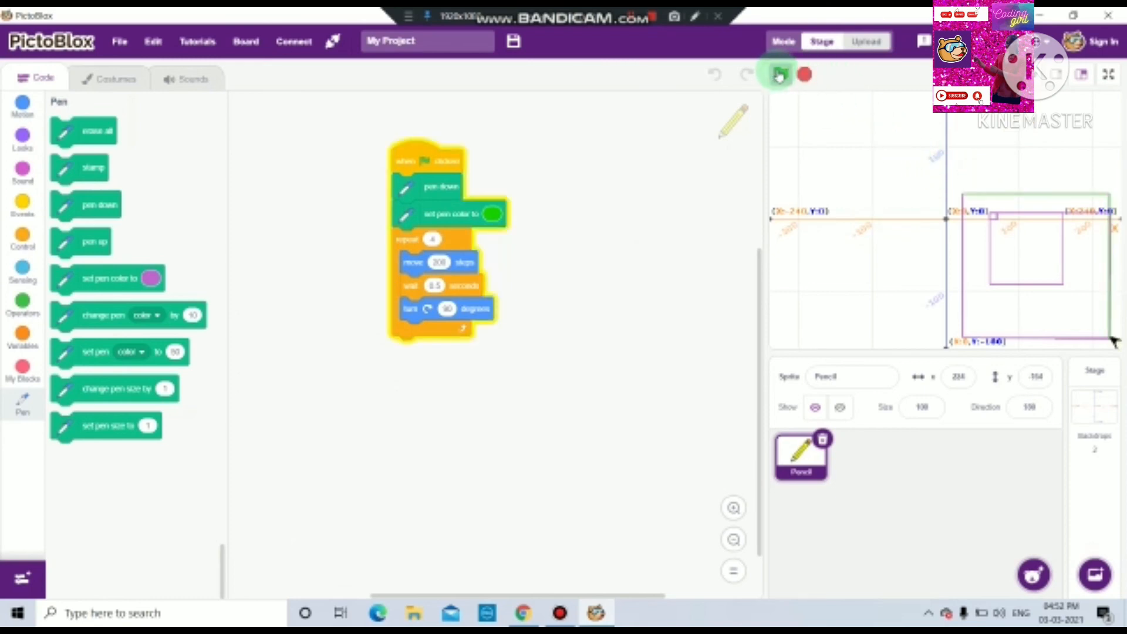
{"action": "left_click", "coordinate": [779, 74]}
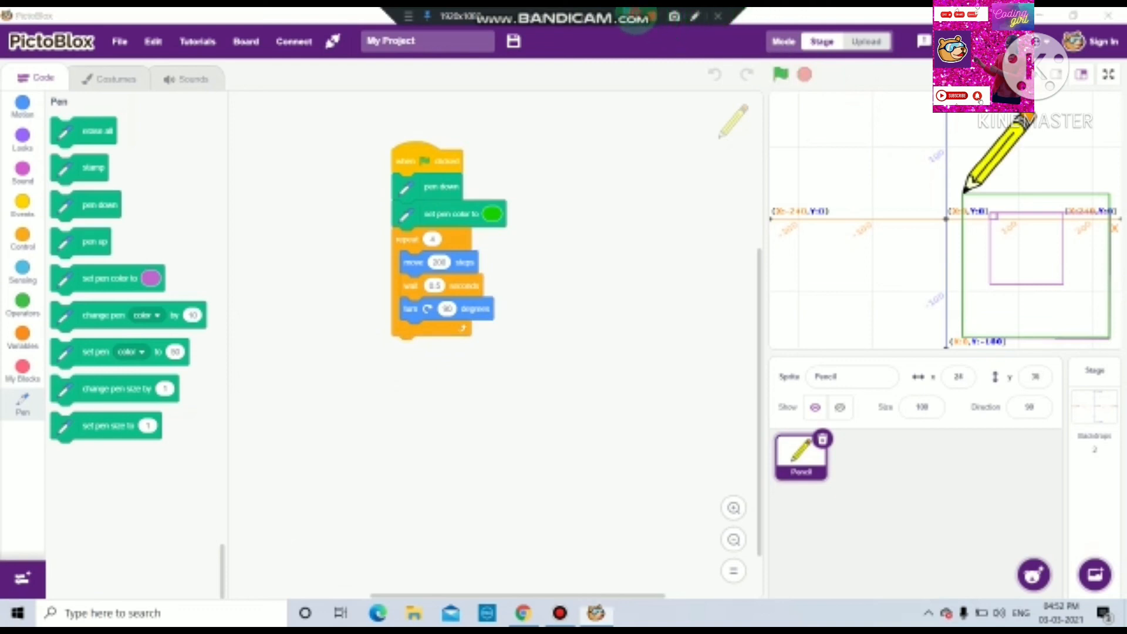
{"action": "left_click_drag", "start_coordinate": [428, 161], "coordinate": [478, 217]}
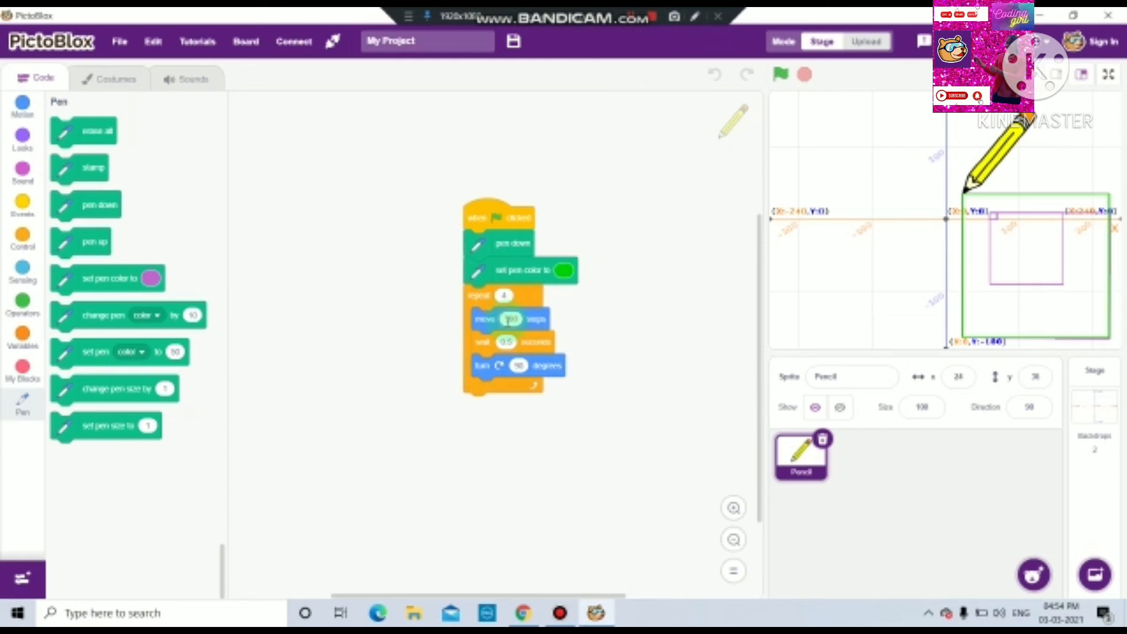
Run the green-flag script repeatedly to draw the large 300-step green square around the earlier ones.
{"action": "left_click", "coordinate": [780, 74]}
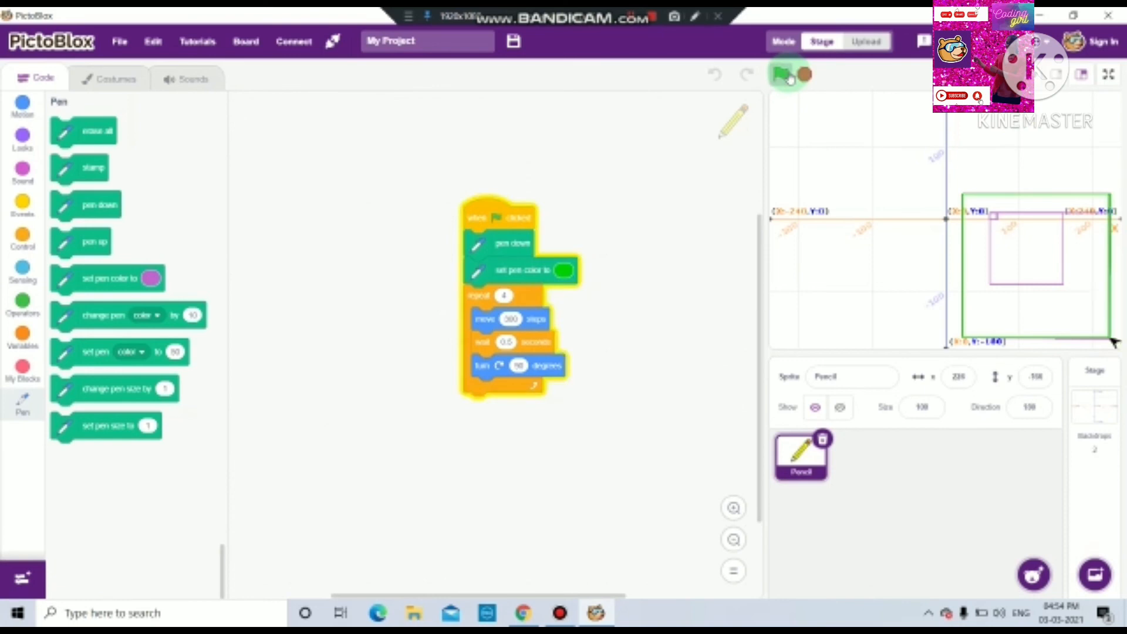
{"action": "left_click", "coordinate": [781, 74]}
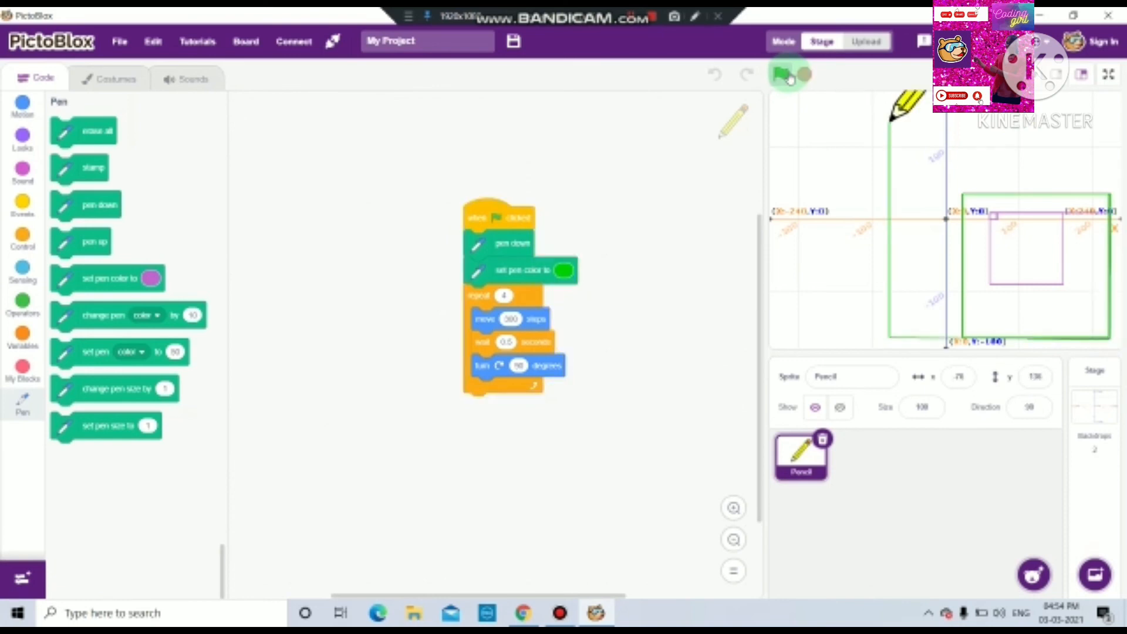
{"action": "left_click", "coordinate": [780, 74]}
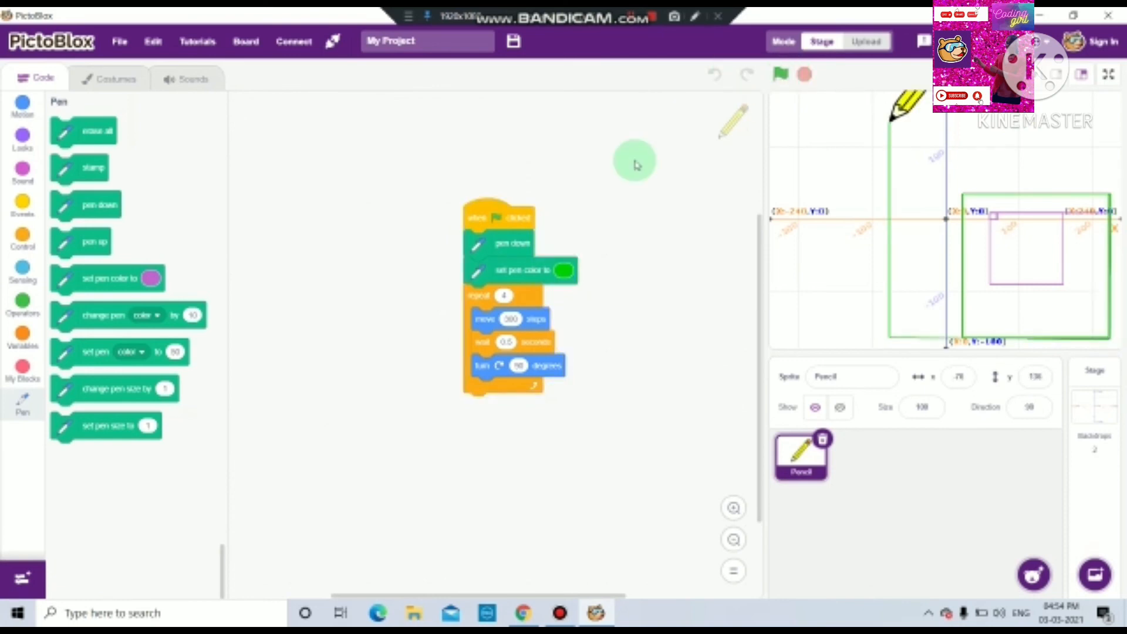
{"action": "left_click", "coordinate": [780, 74]}
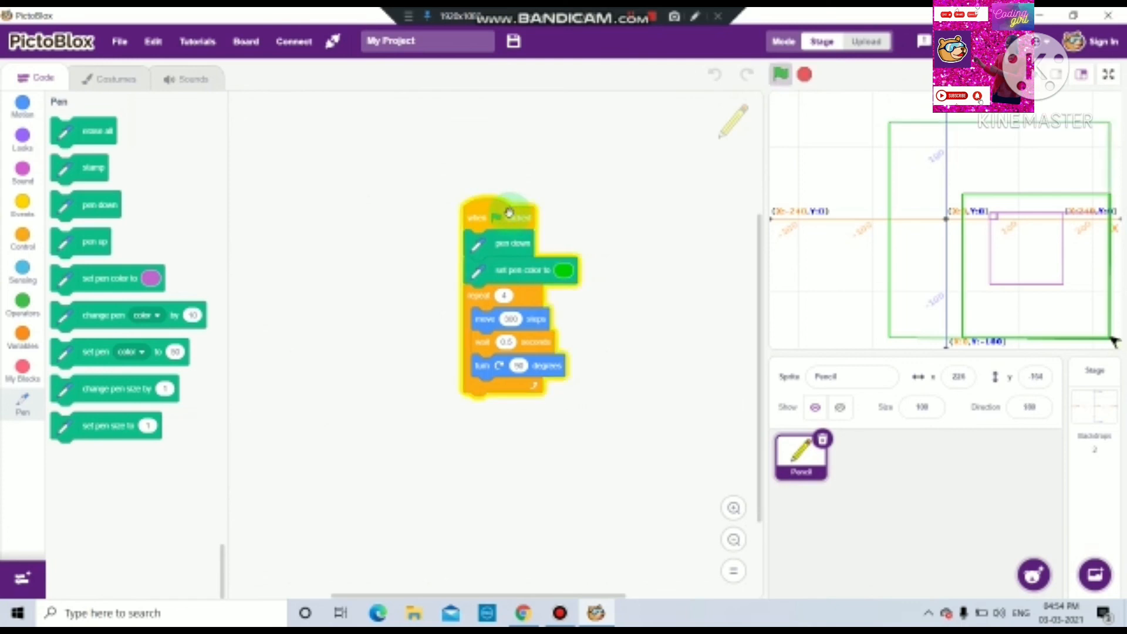